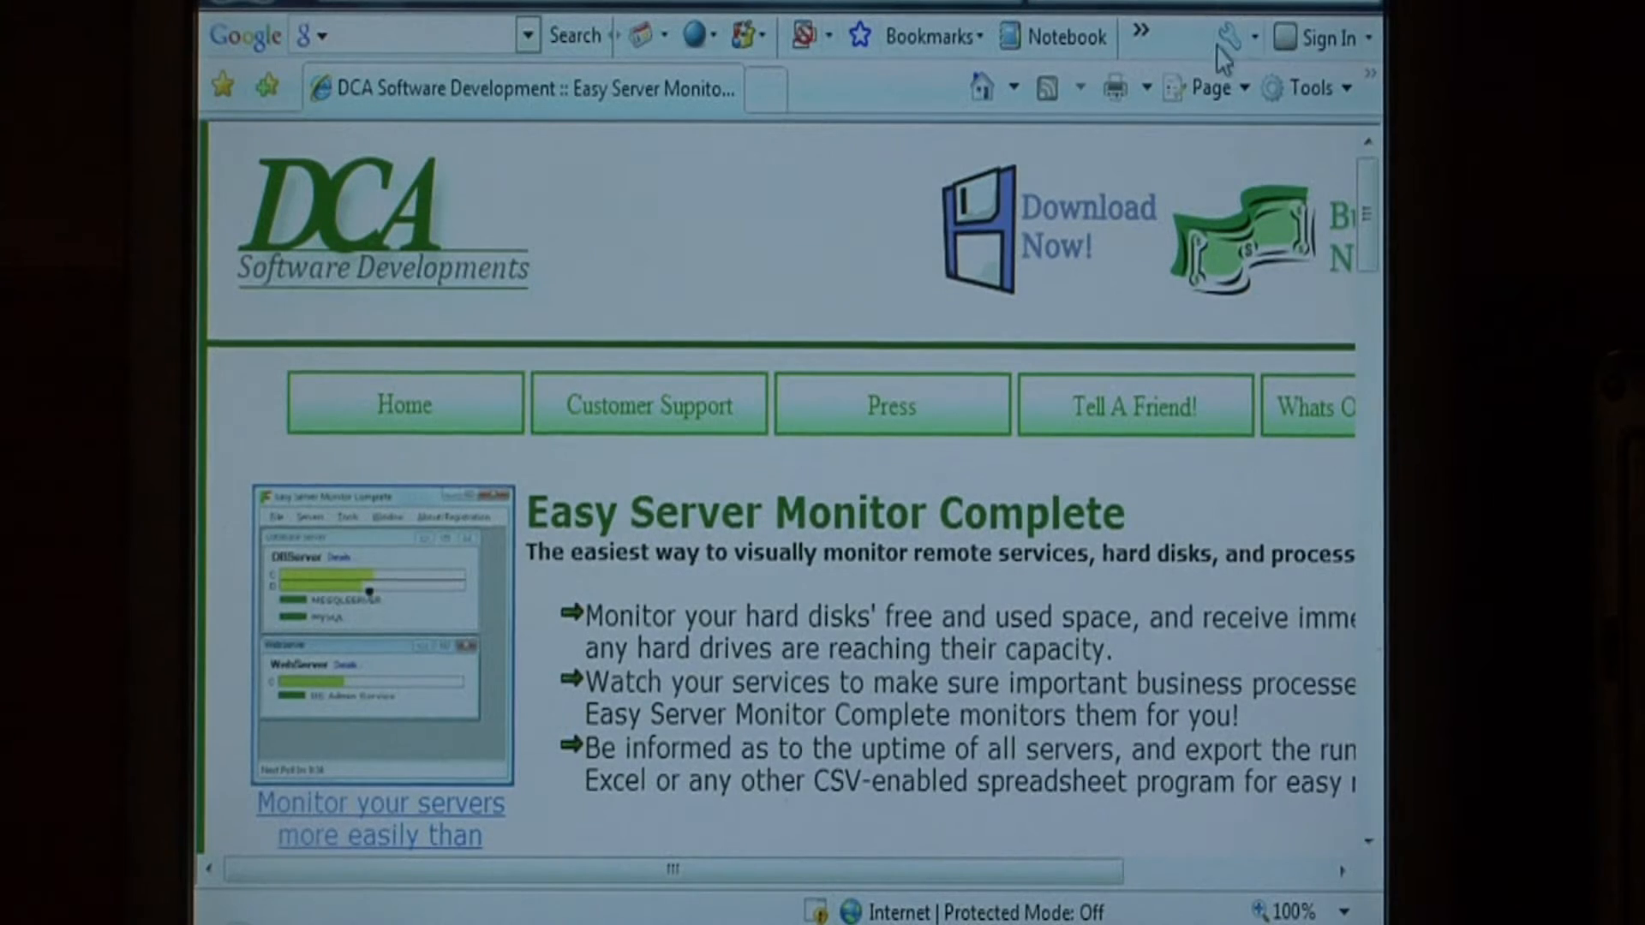
mouse_move(876, 297)
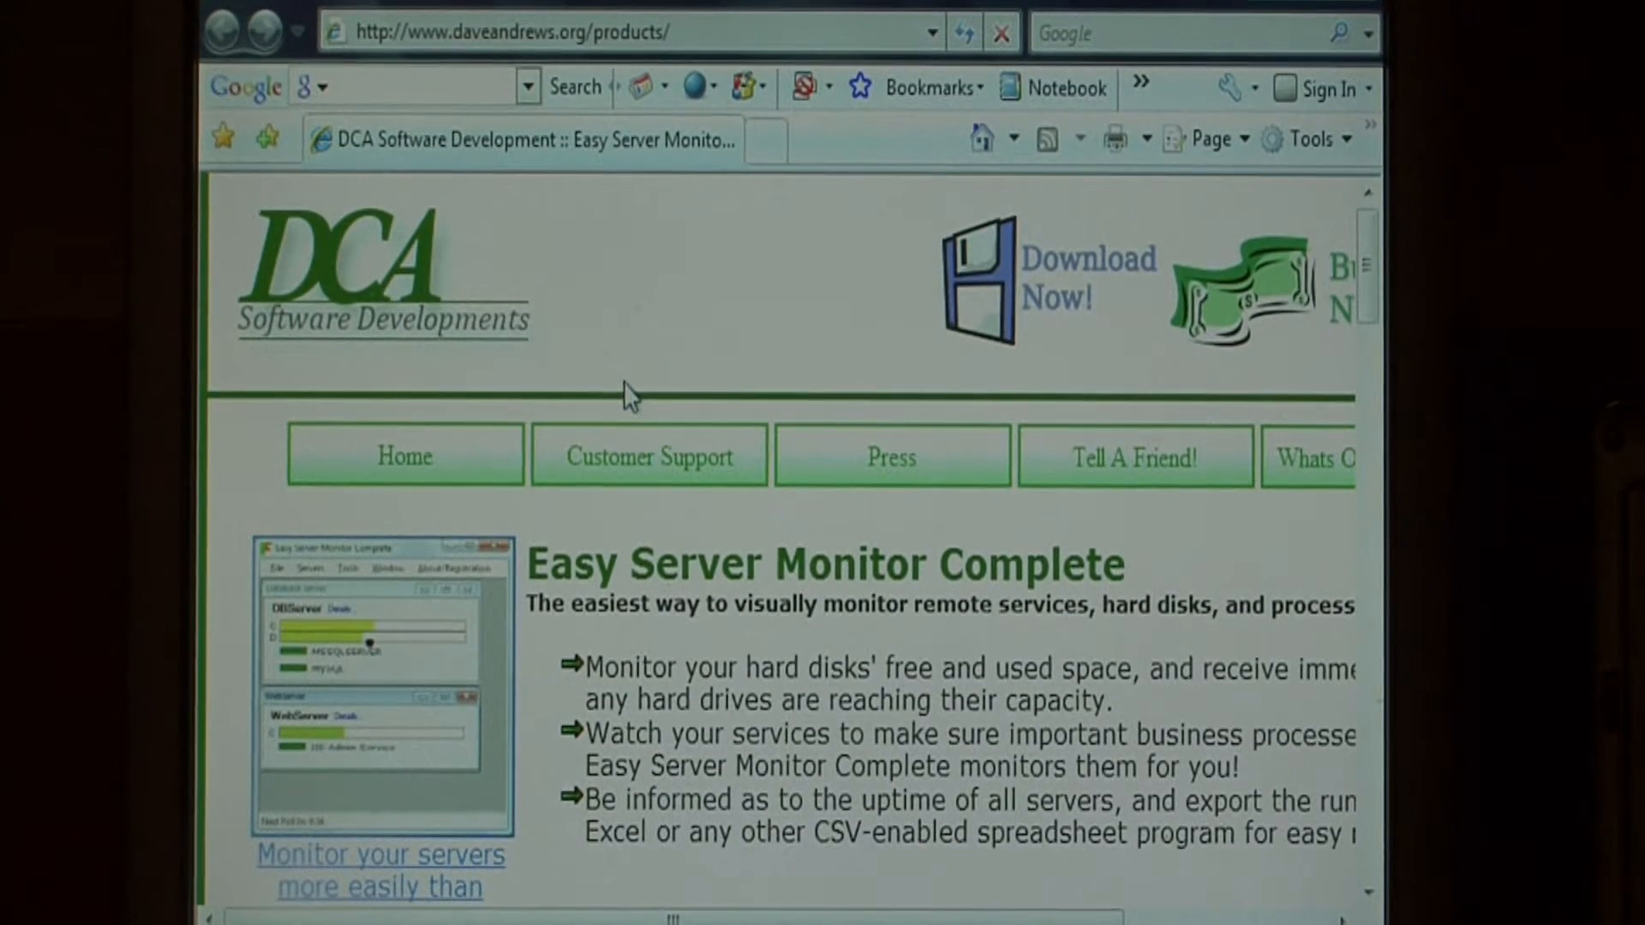
mouse_move(684, 365)
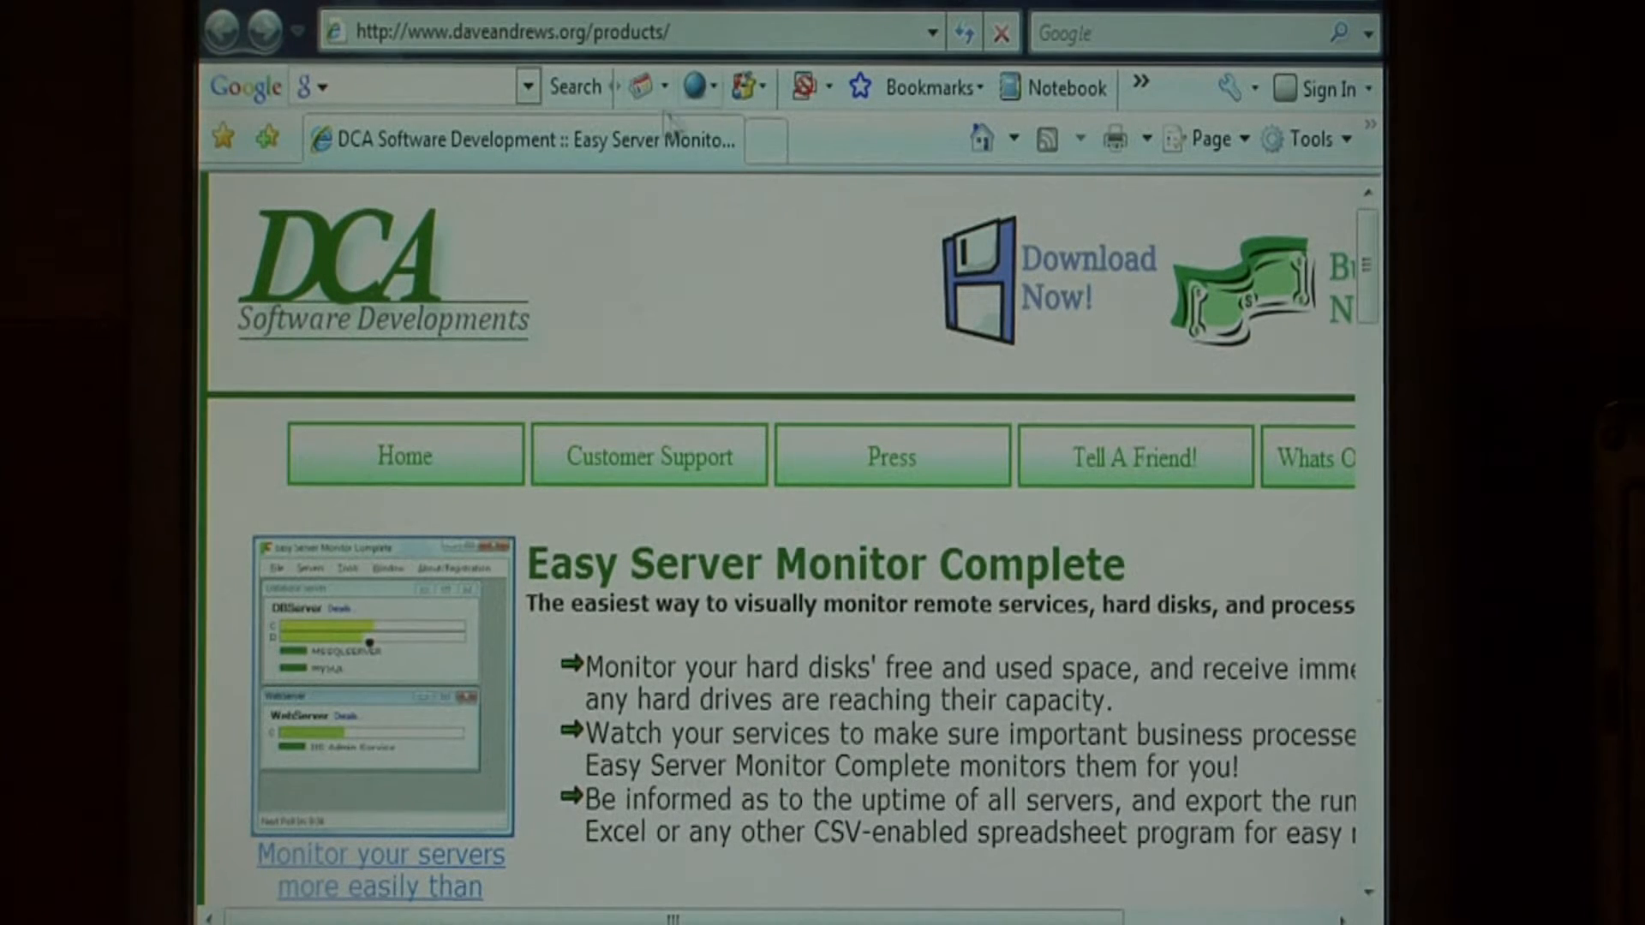
mouse_move(245, 87)
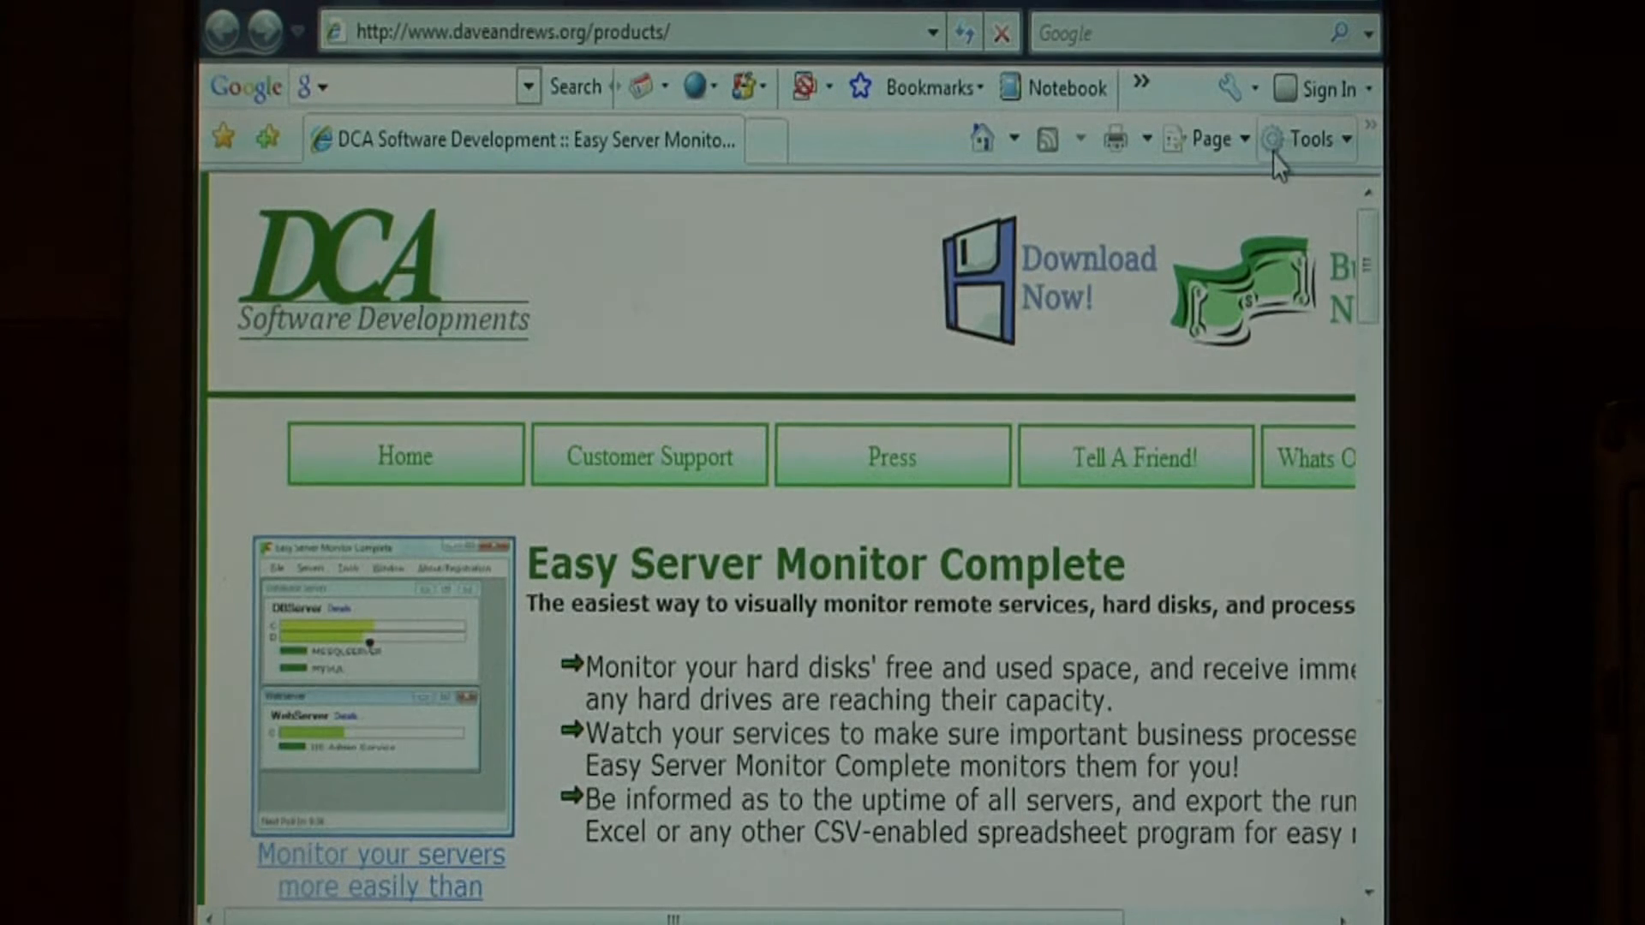
Bring up the Manage Add-ons window from the Tools menu, listing the eleven enabled add-ons.
click(1307, 139)
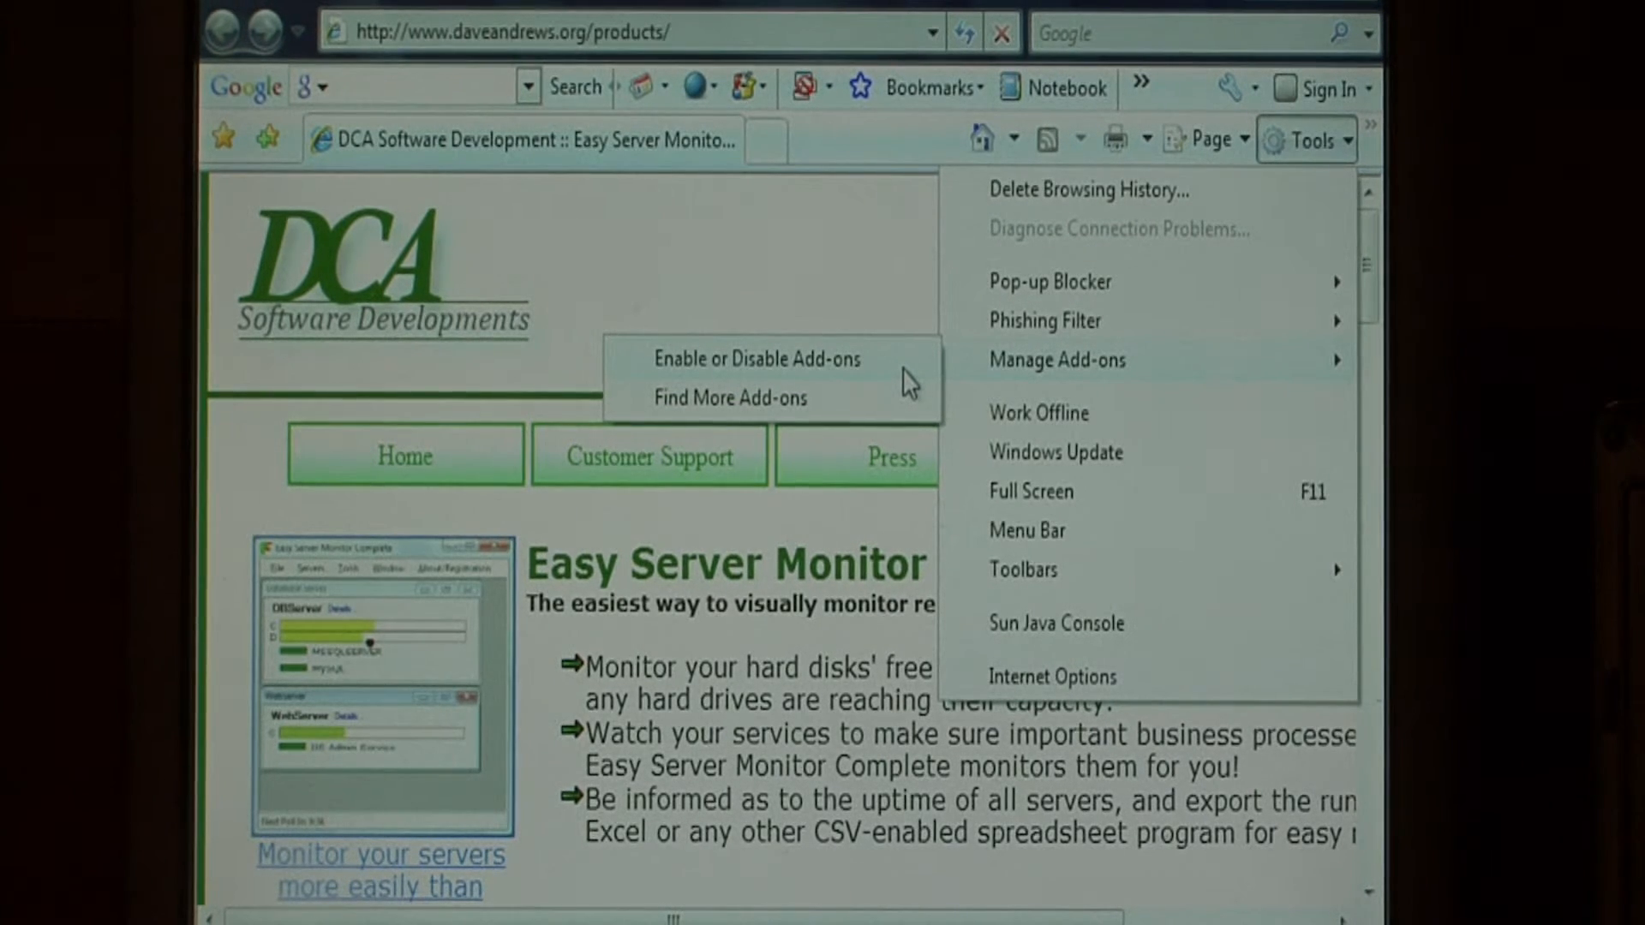
click(1058, 360)
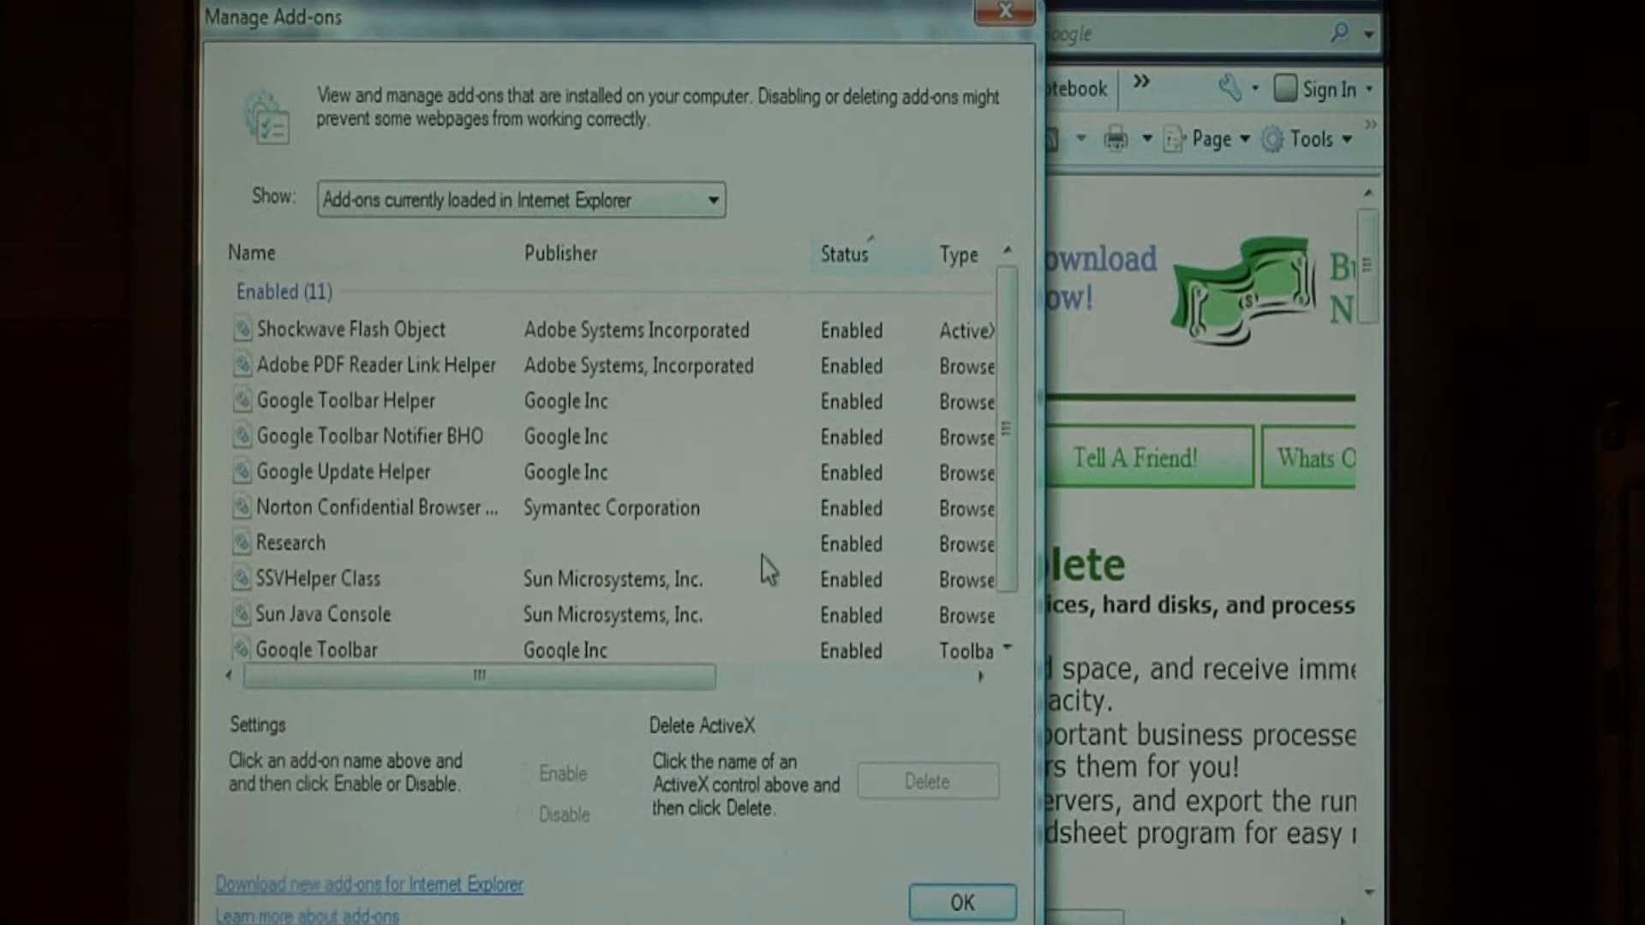
Disable the Google Toolbar, Toolbar Helper, Notifier BHO and Update Helper, confirm, and acknowledge the restart notice.
scroll(down, 3)
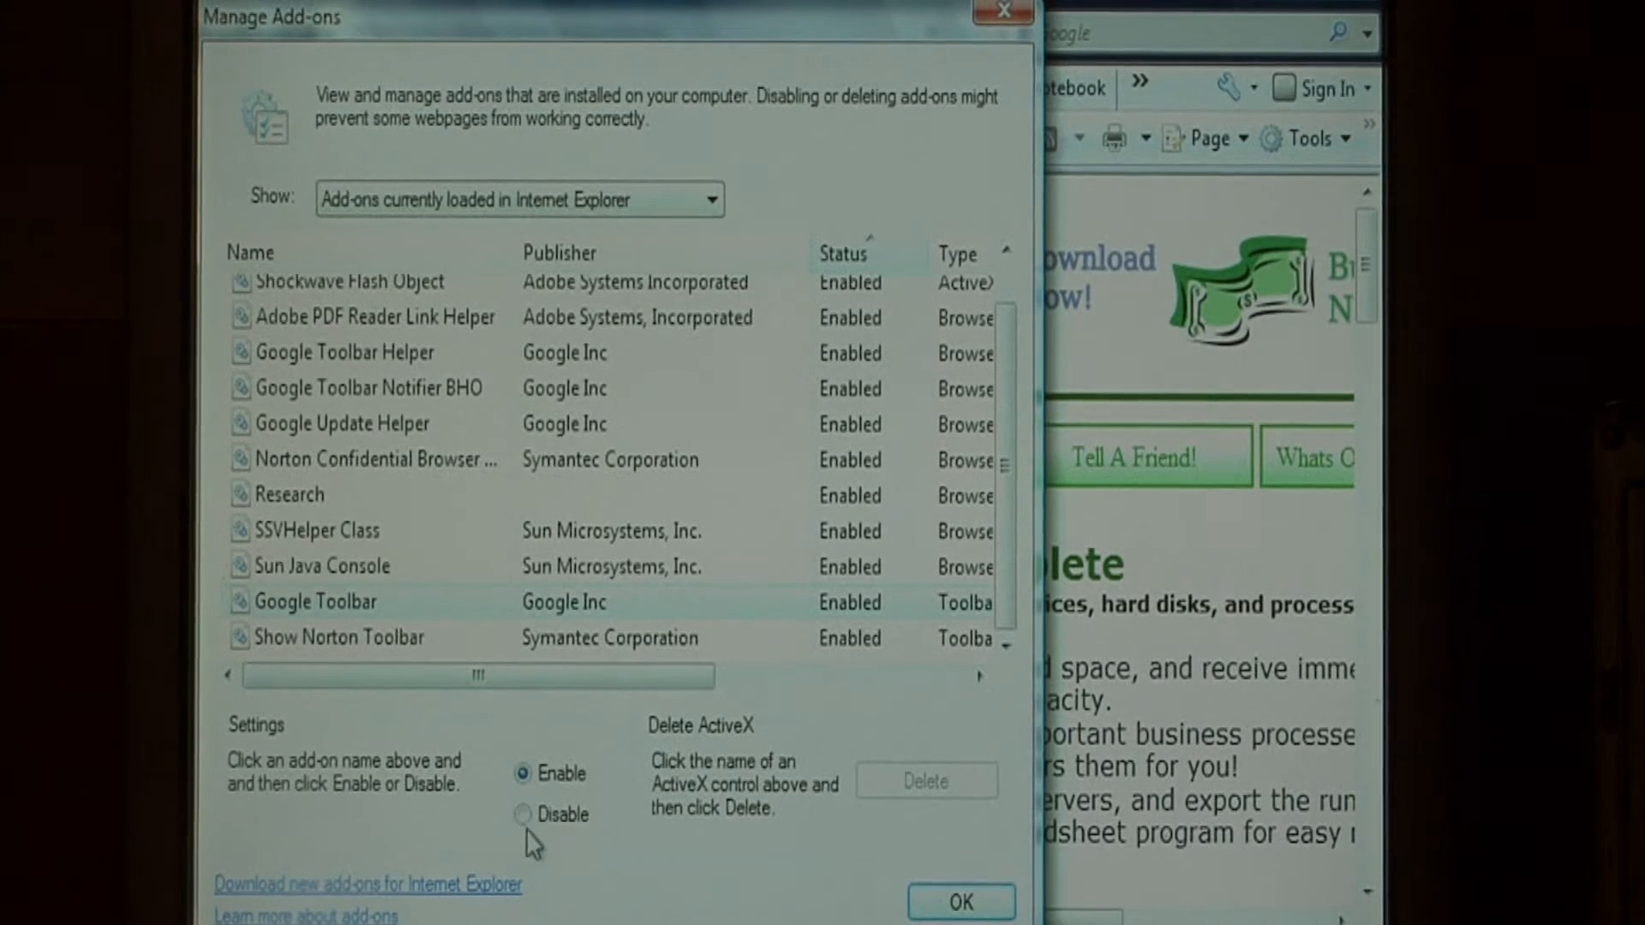
click(523, 814)
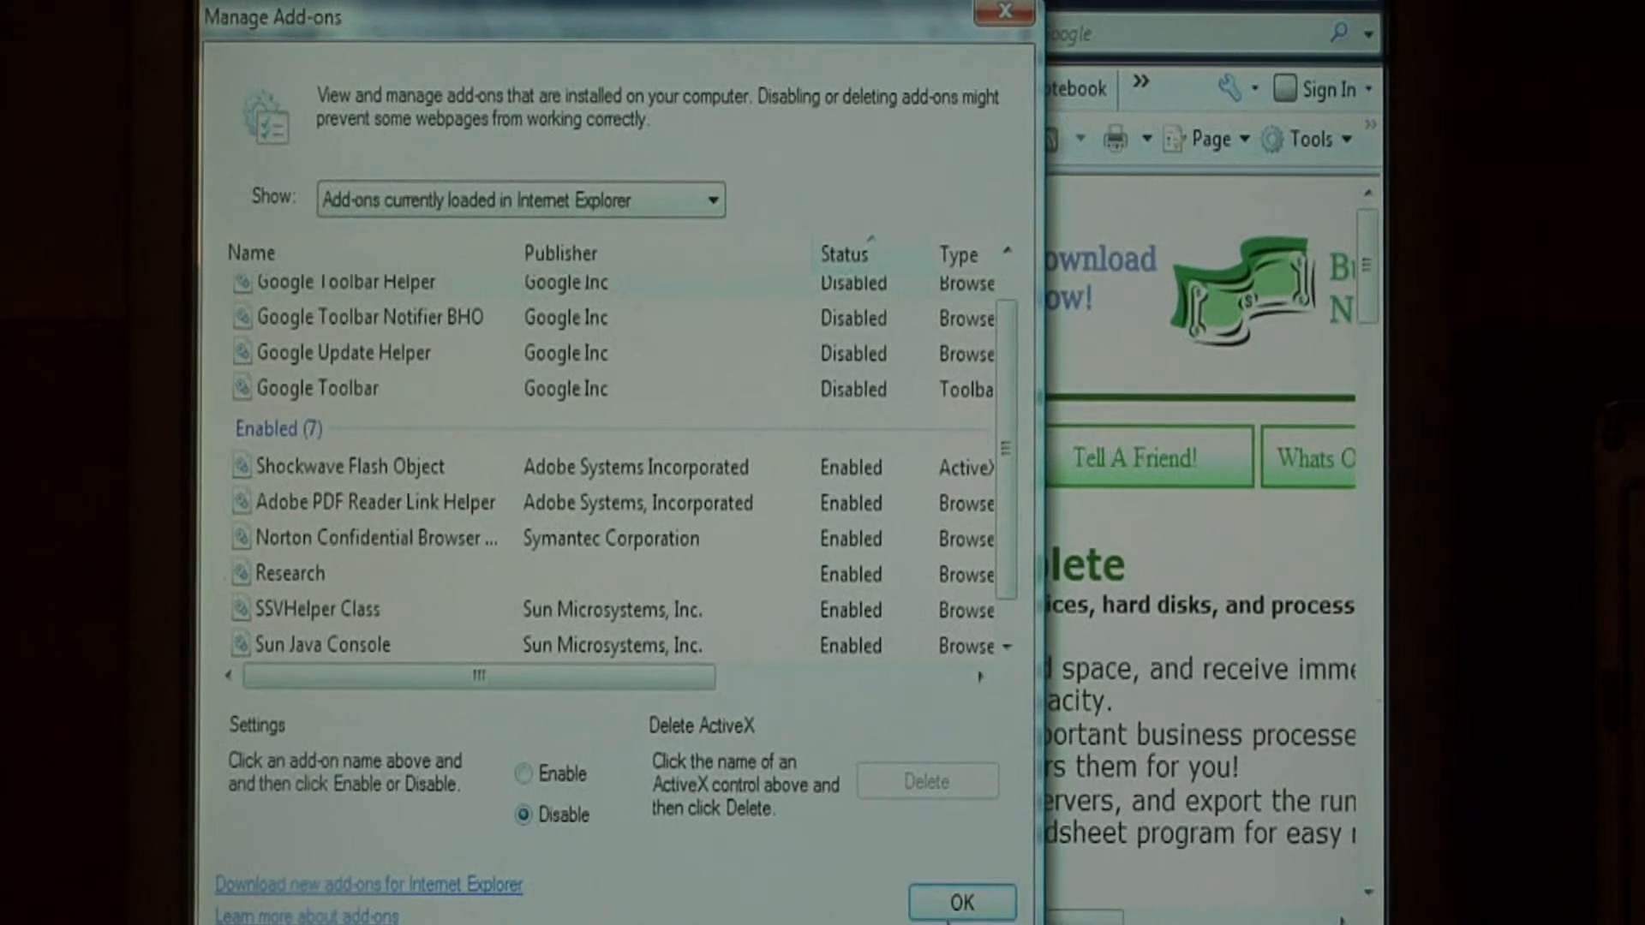
click(960, 903)
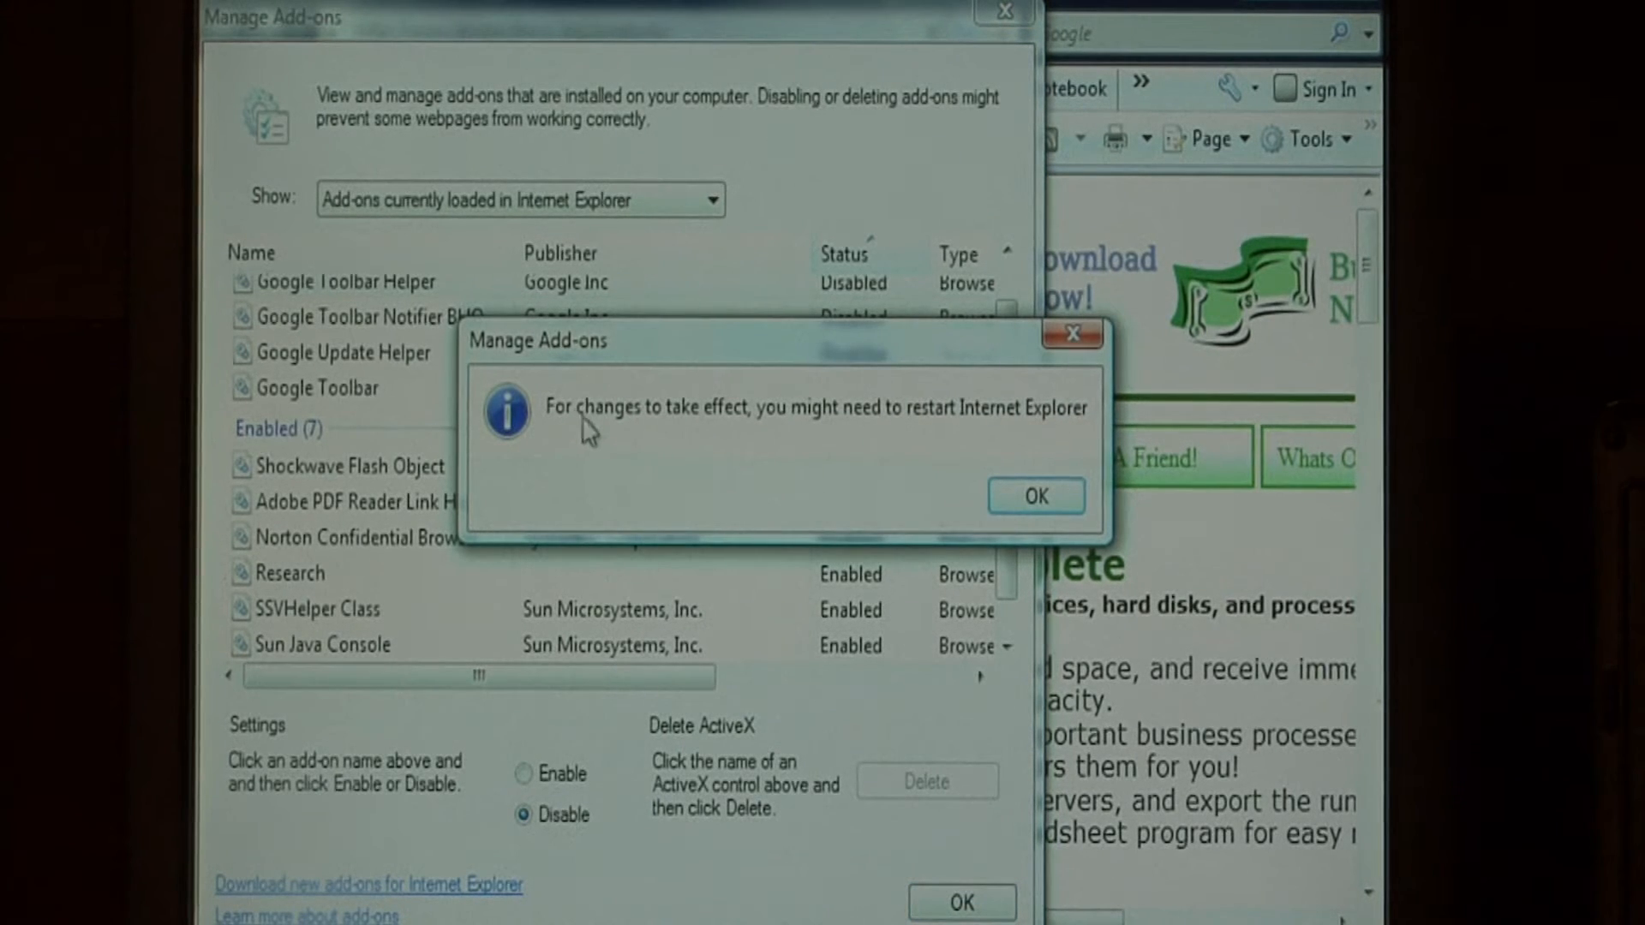
mouse_move(919, 355)
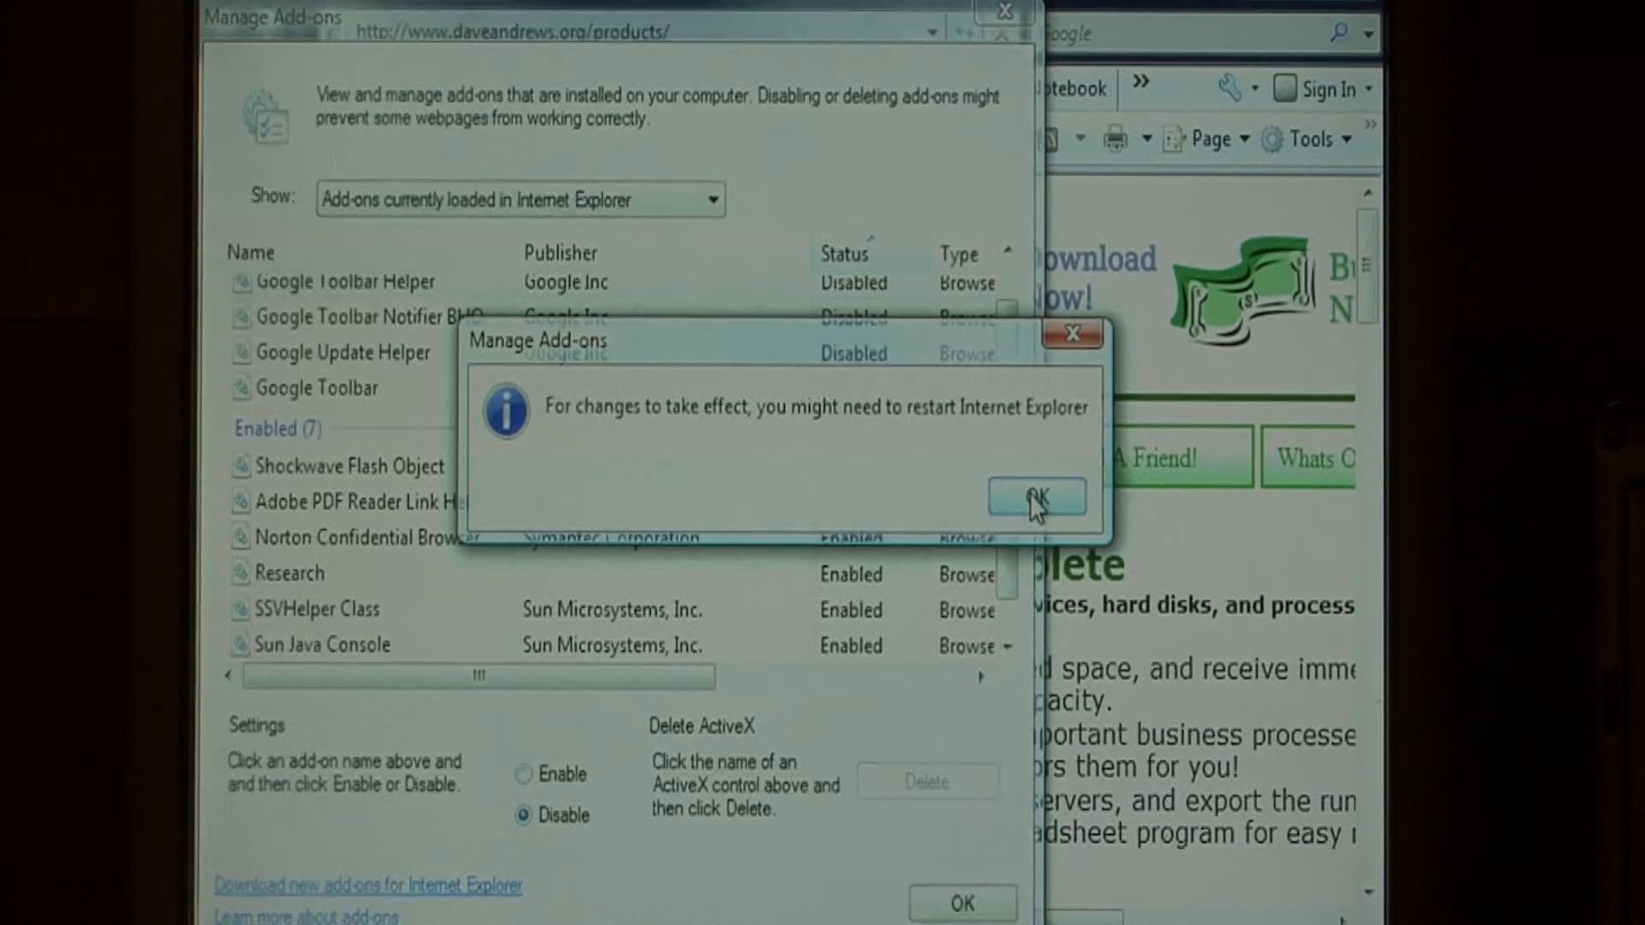
click(1036, 497)
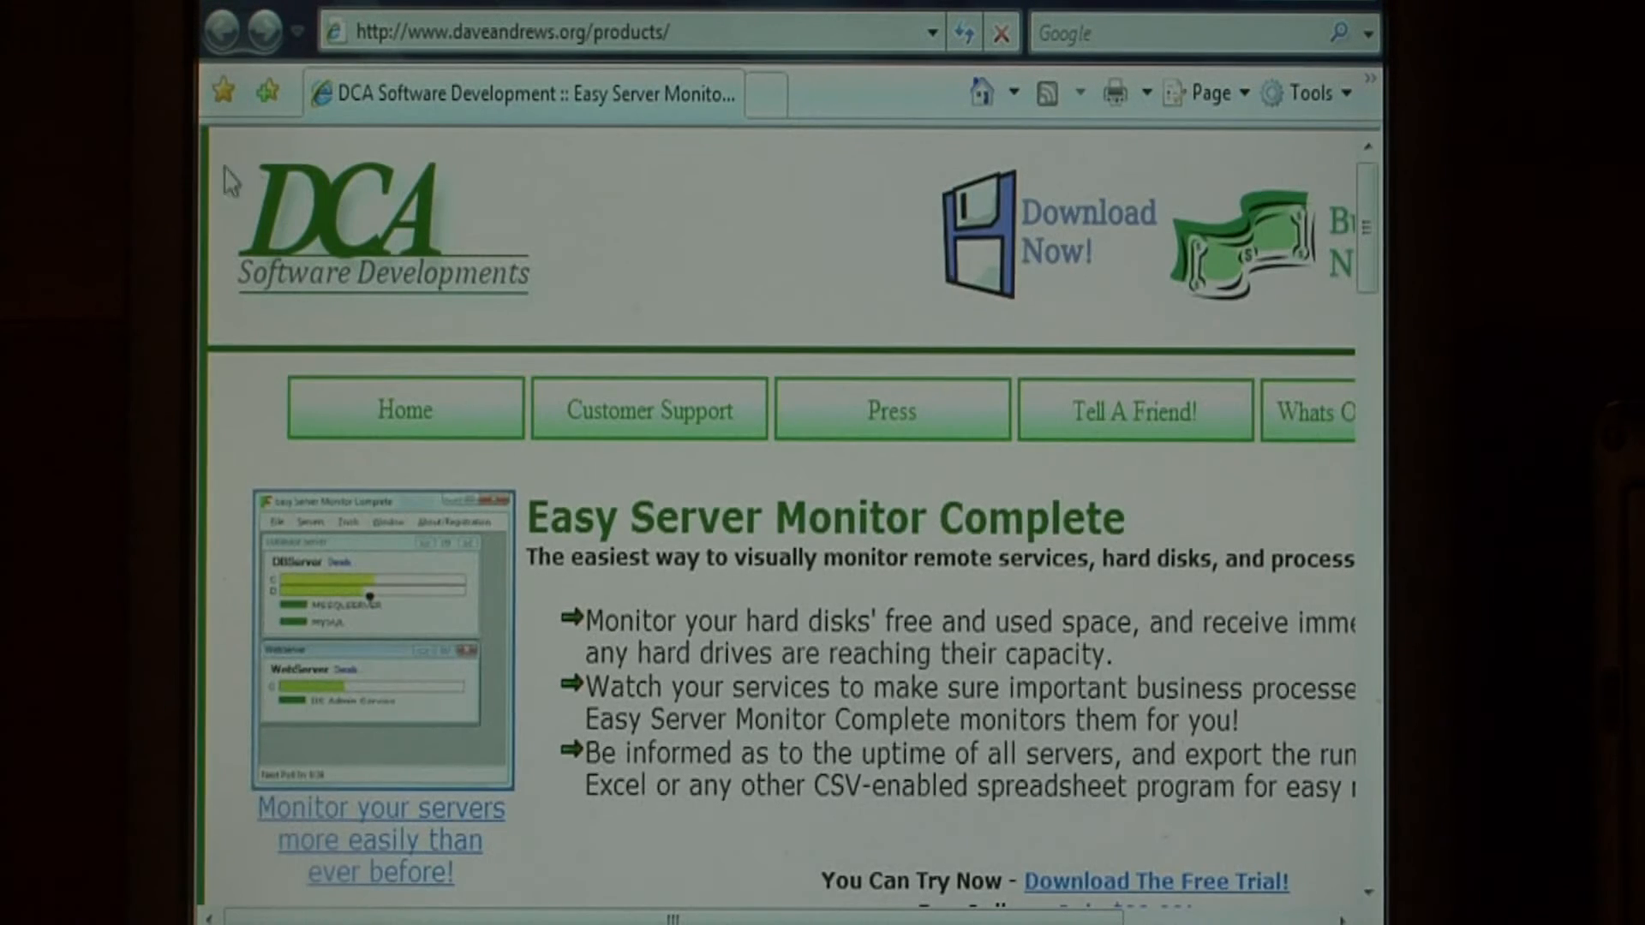
mouse_move(1028, 344)
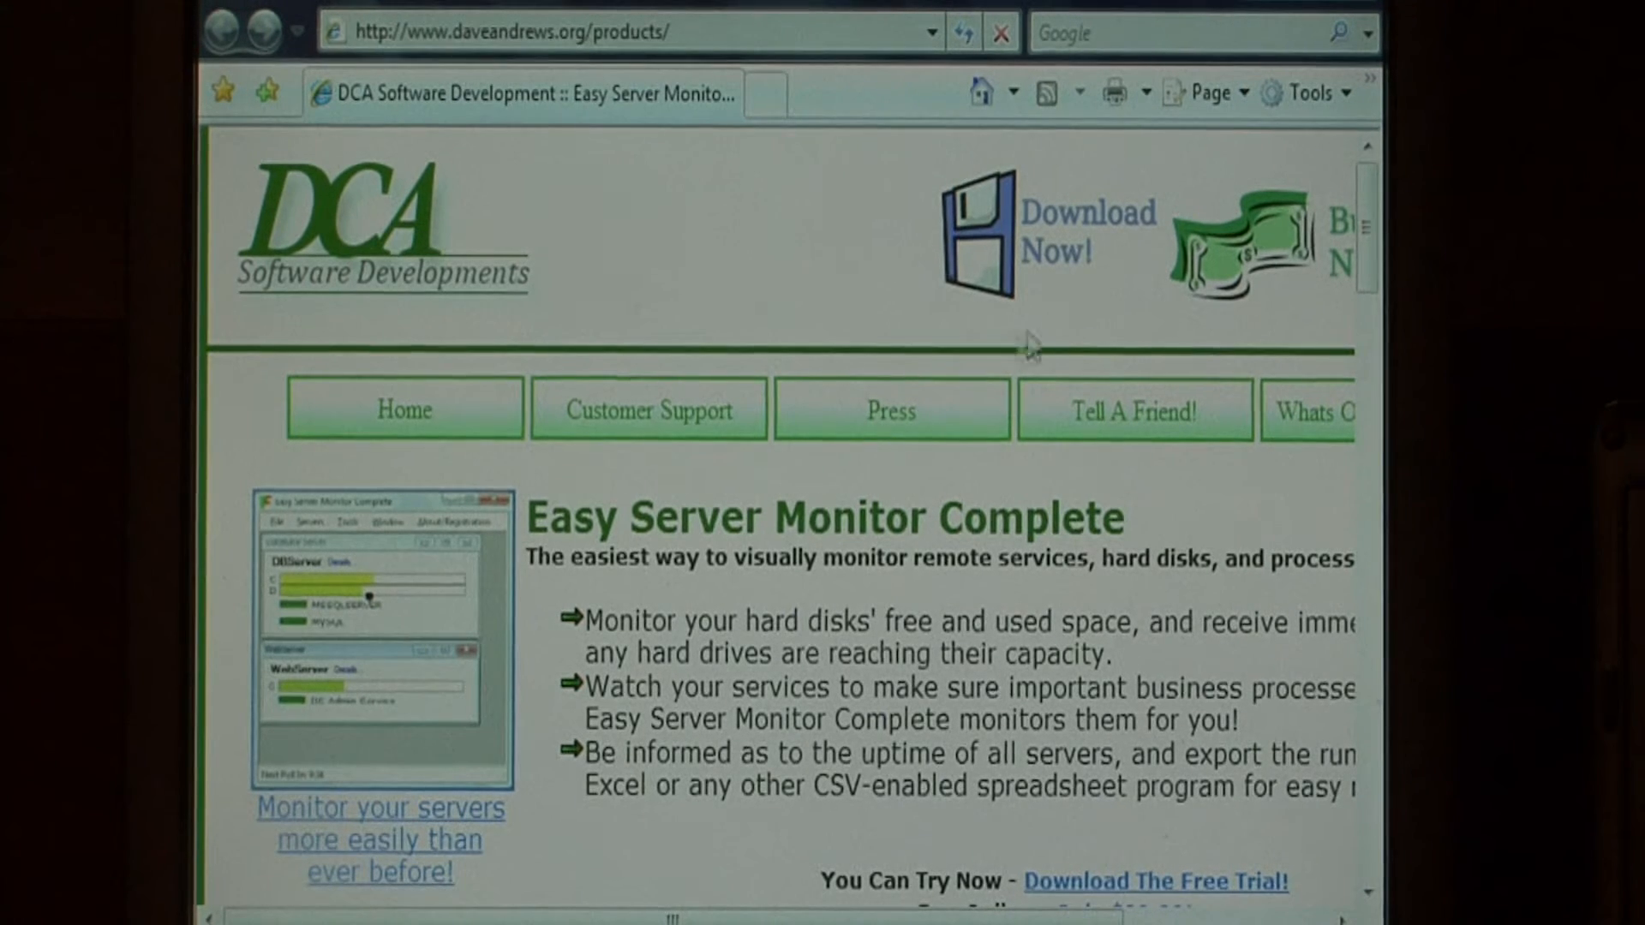
Reopen the Tools menu over the product page.
click(1306, 92)
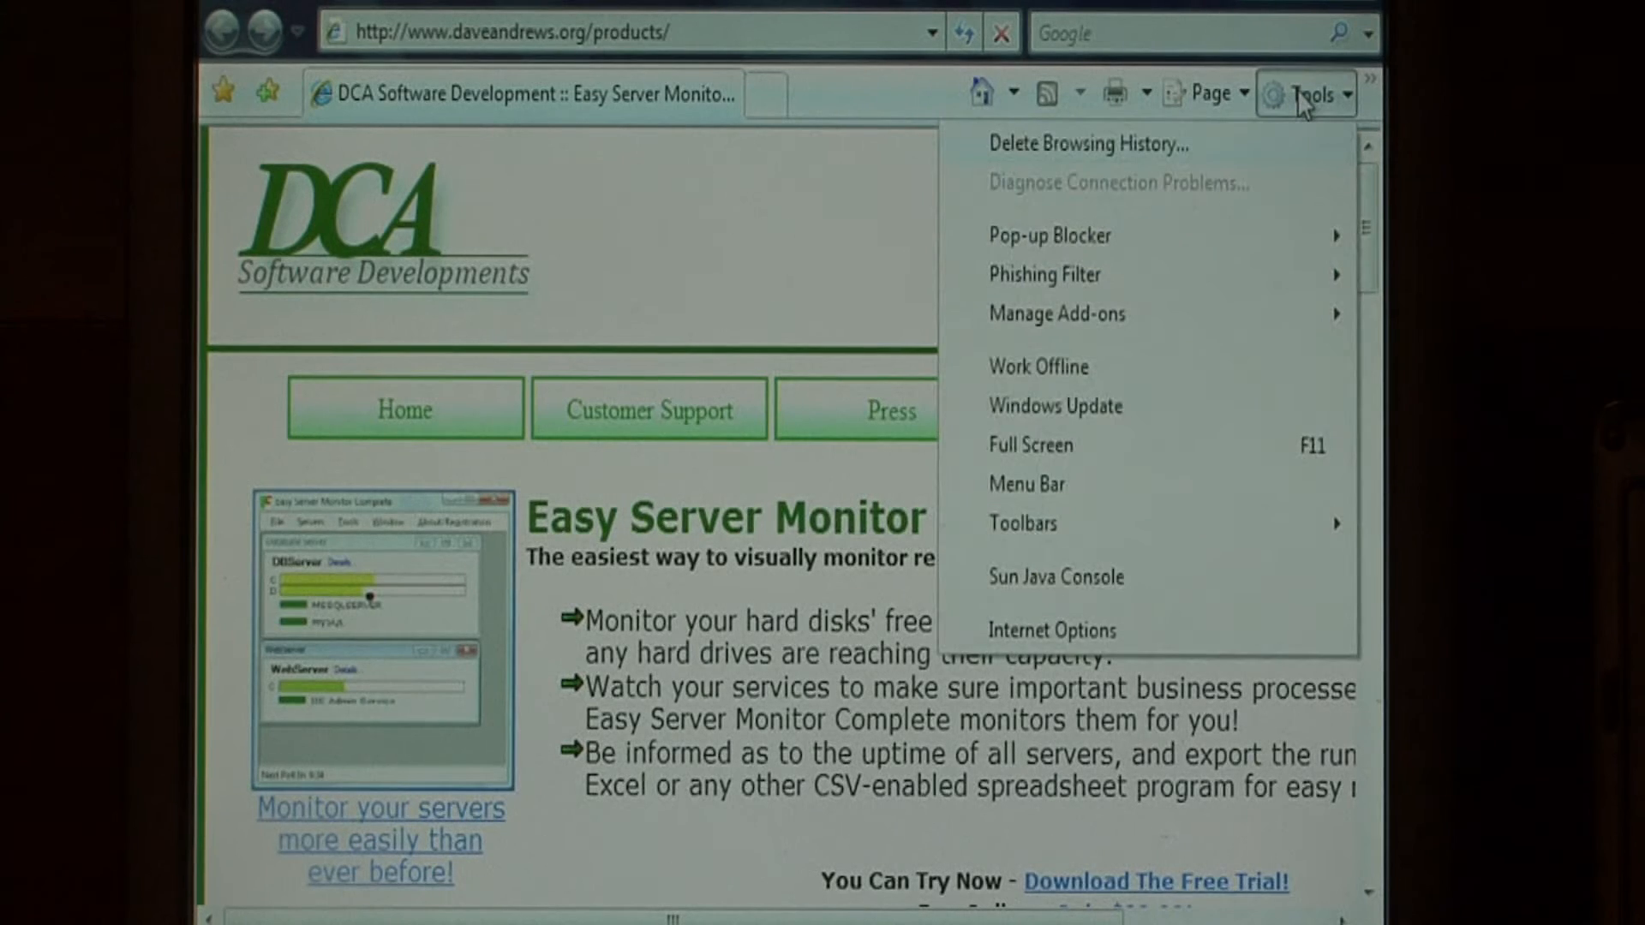
mouse_move(1070, 647)
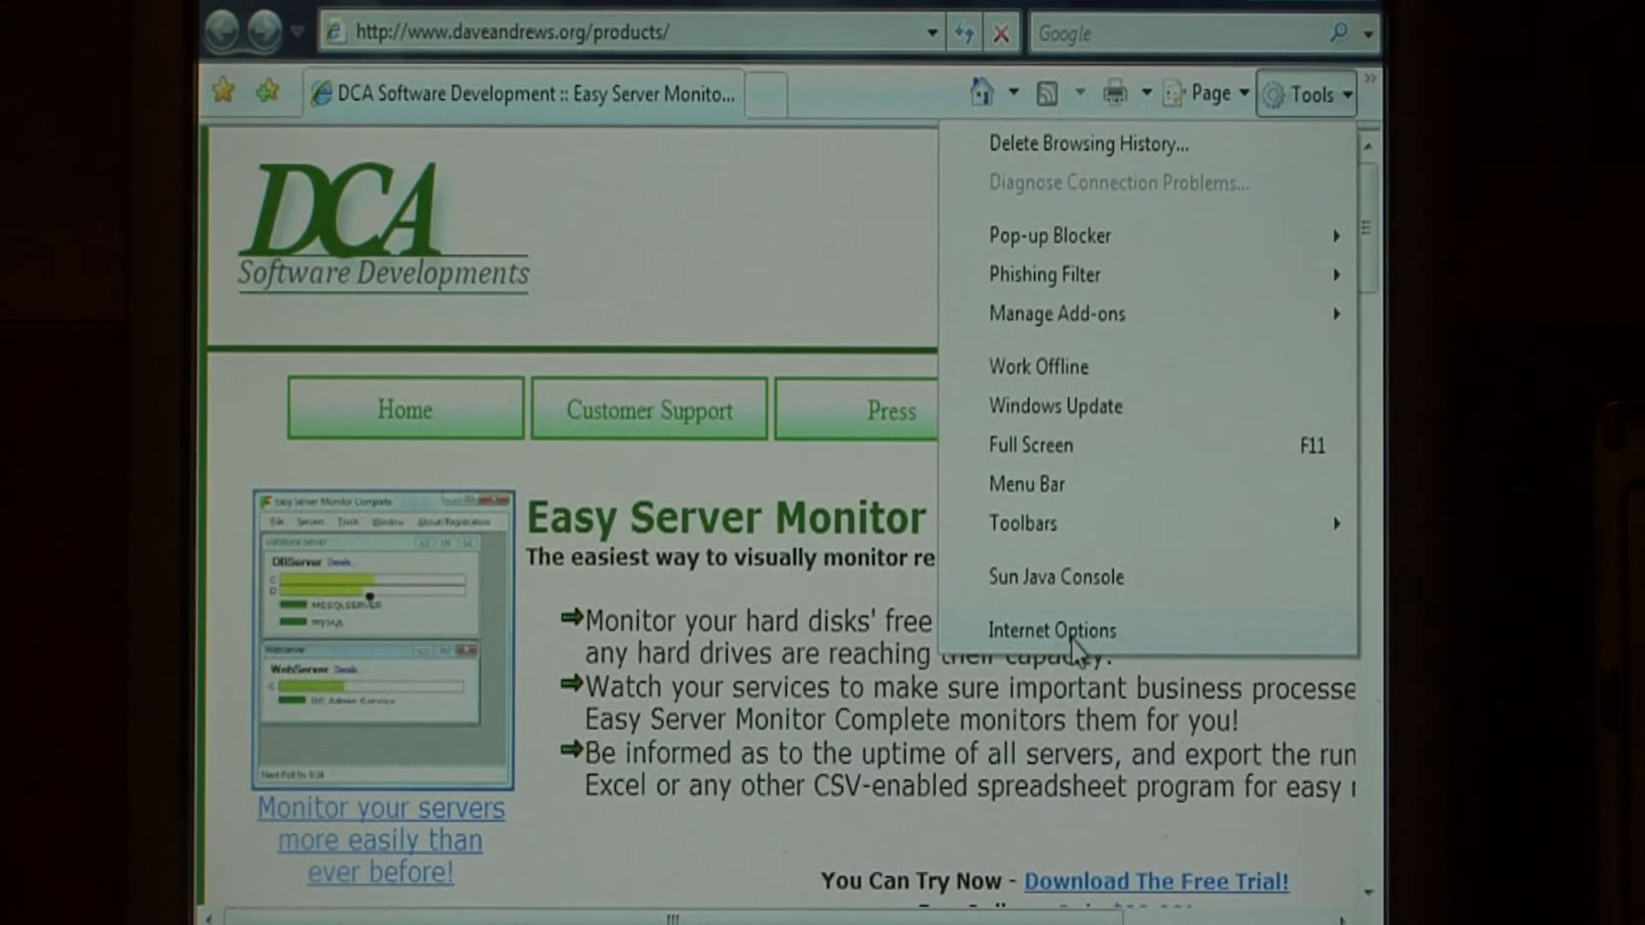
In Internet Options' Advanced multimedia settings, turn off Play animations, Play sounds and Show pictures, then apply.
click(1050, 629)
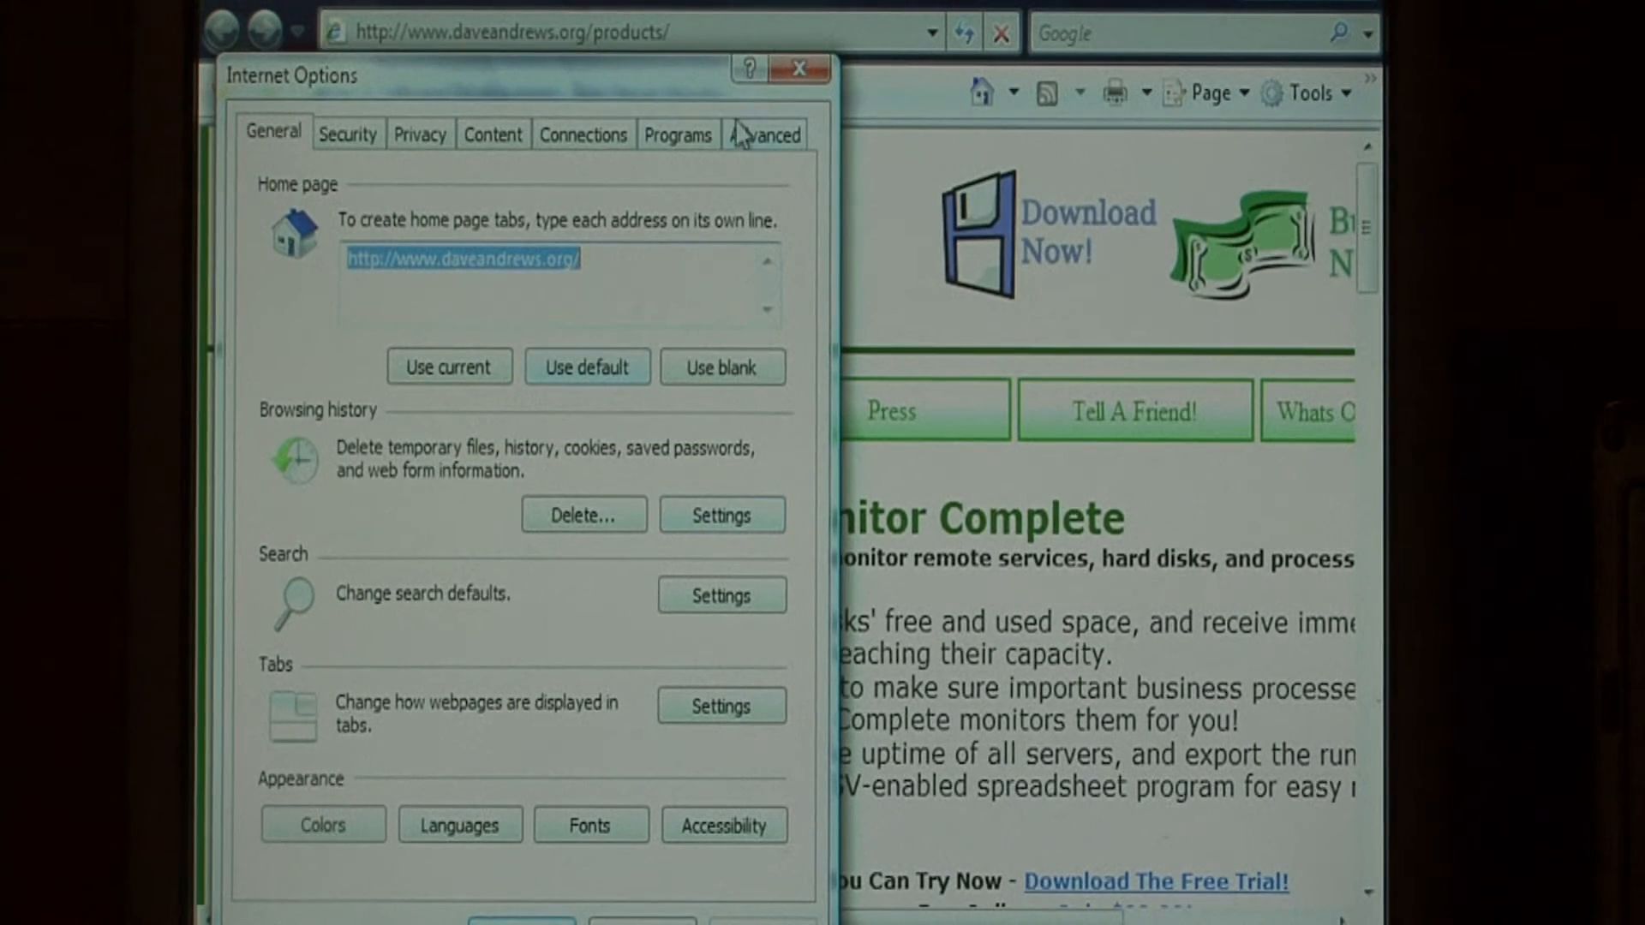
click(764, 133)
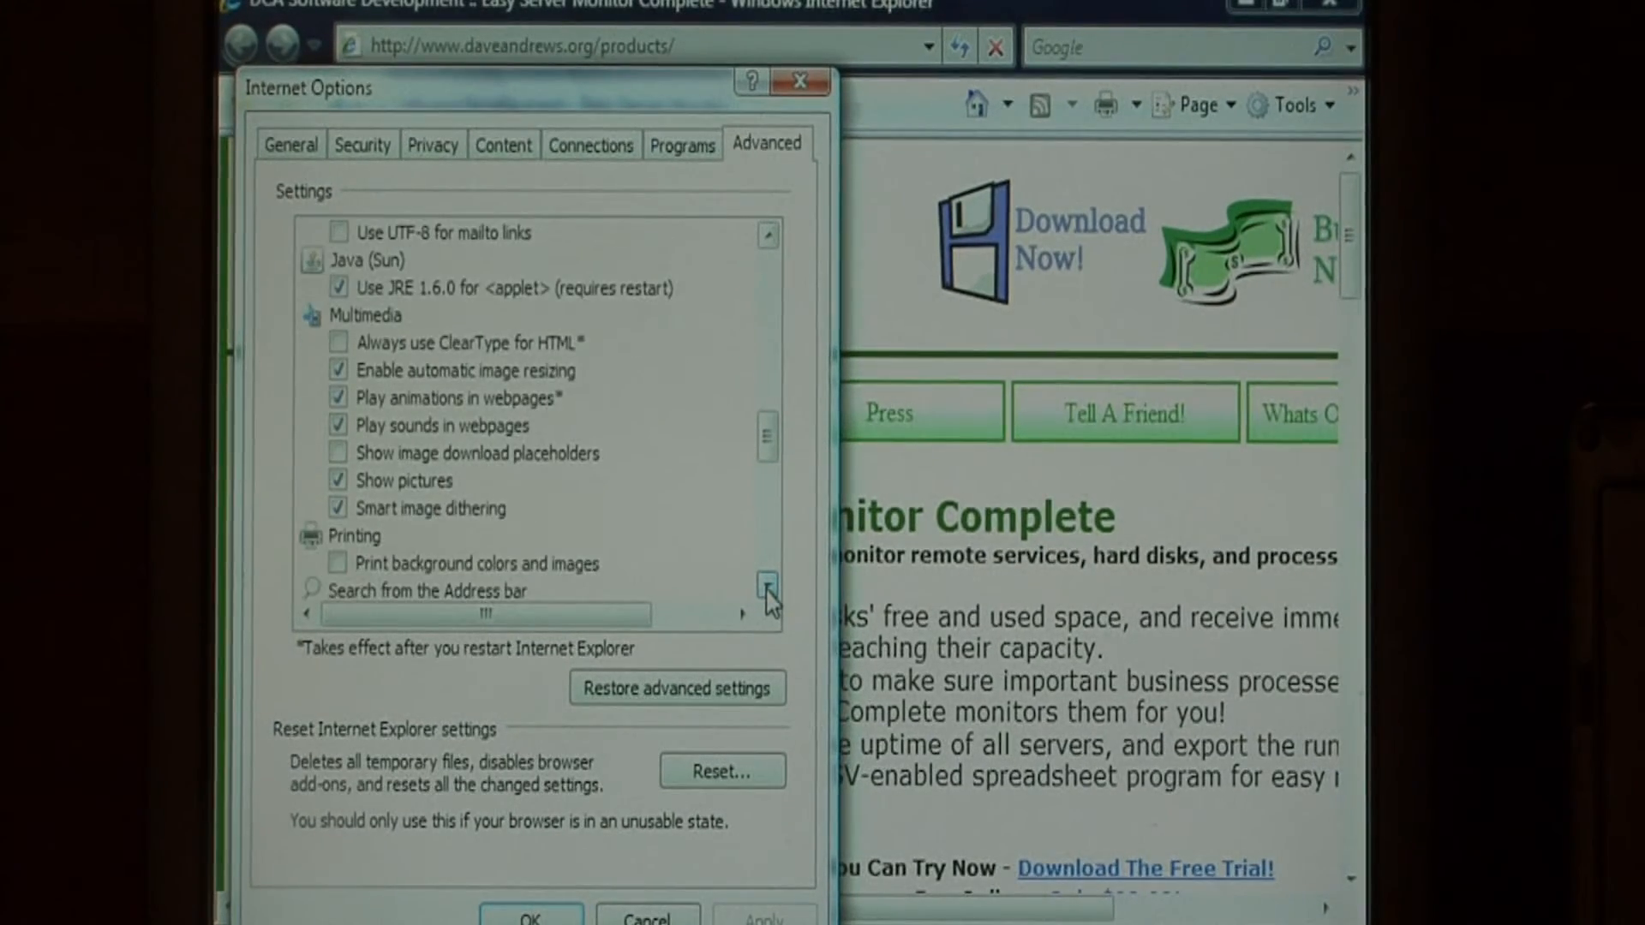
click(338, 398)
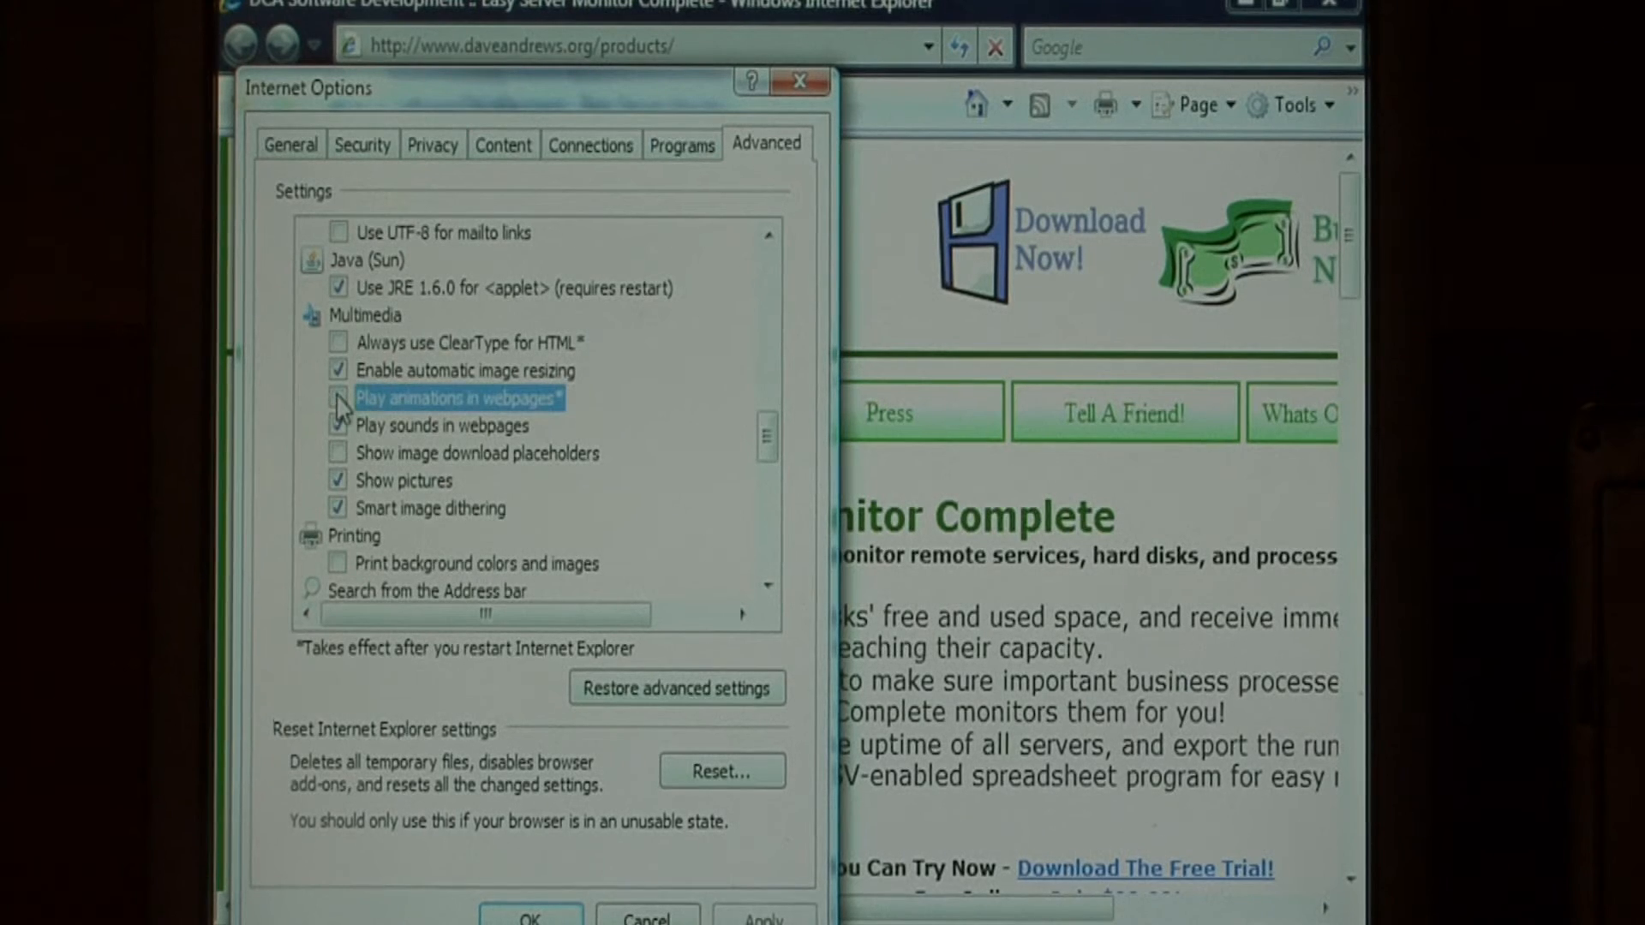
click(440, 427)
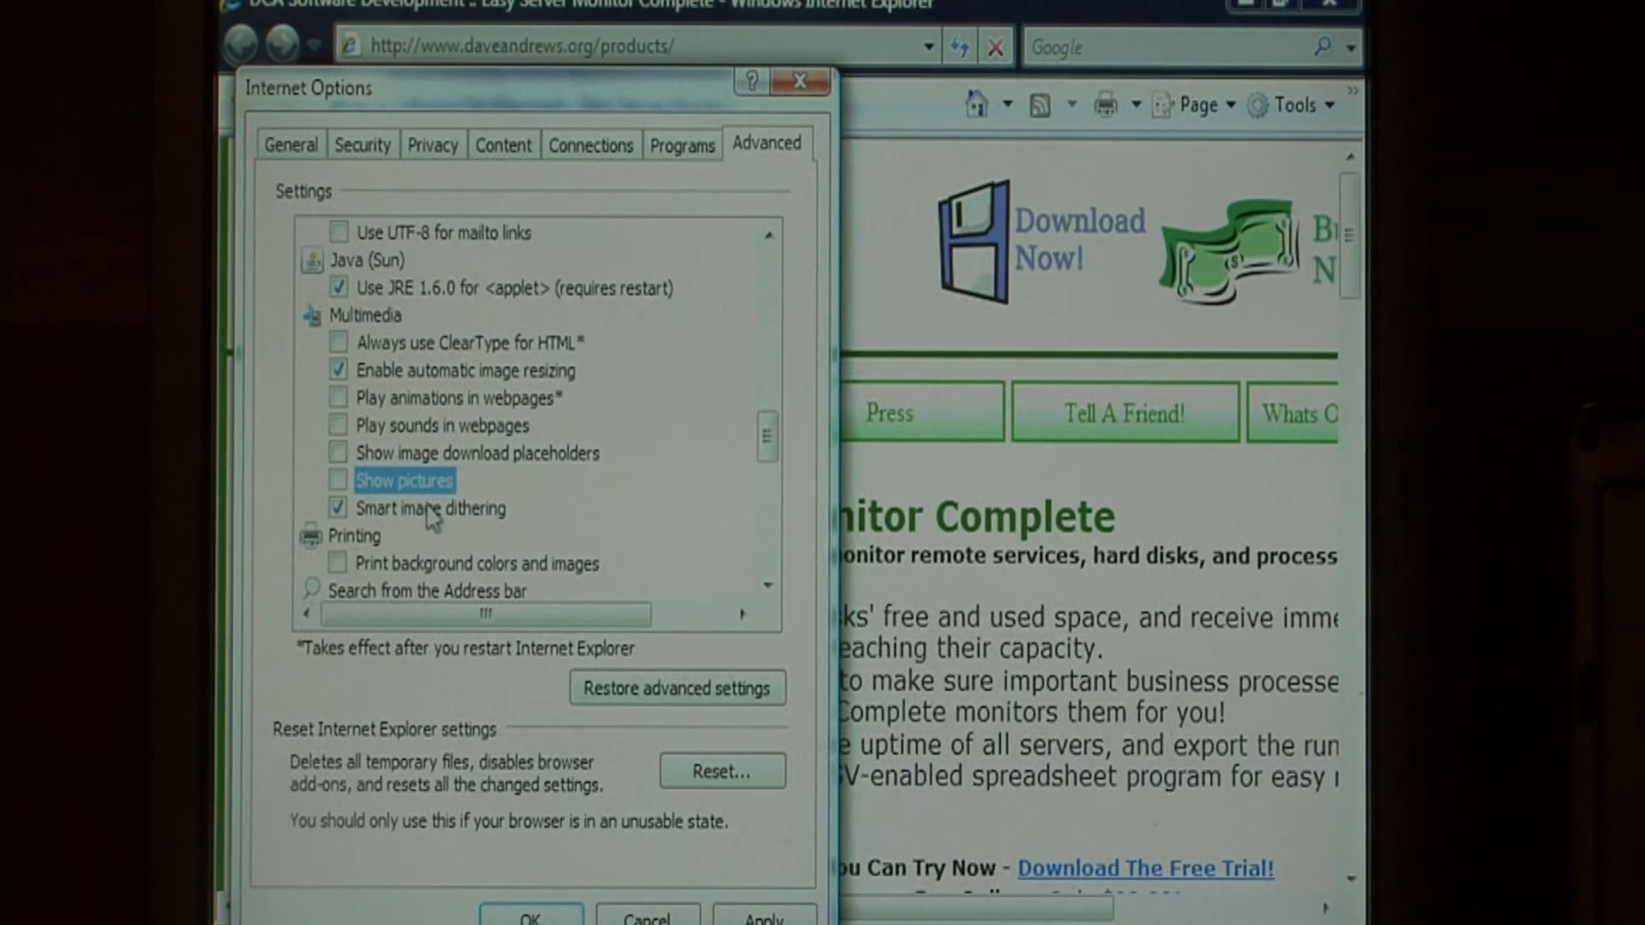
mouse_move(430, 509)
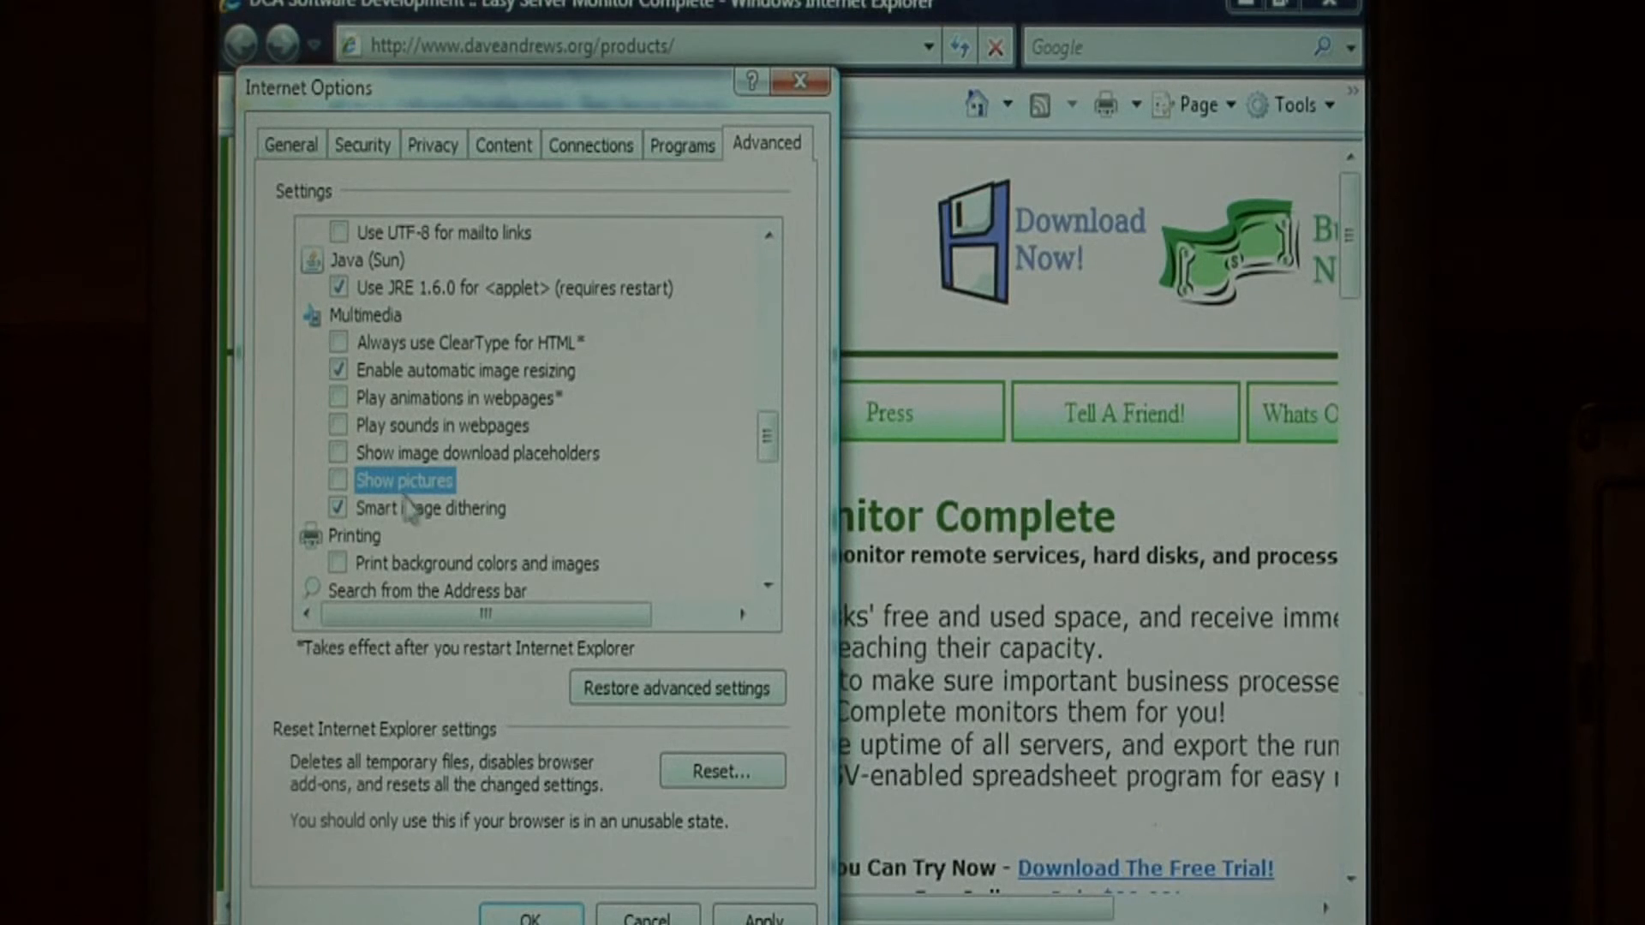
mouse_move(577, 656)
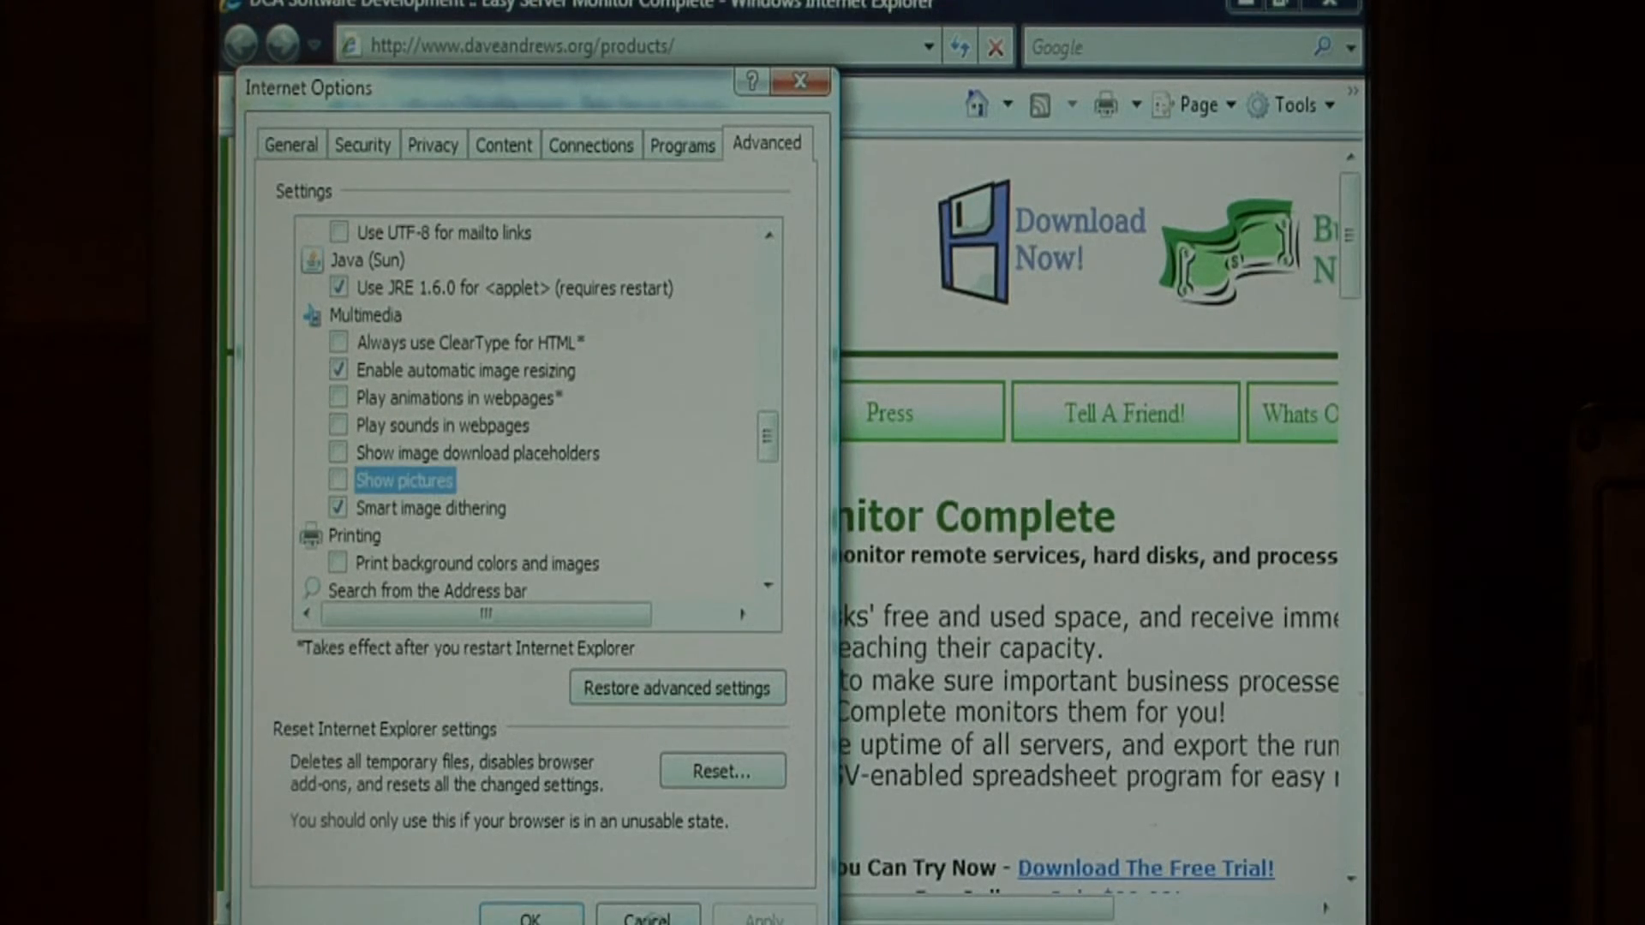
click(531, 917)
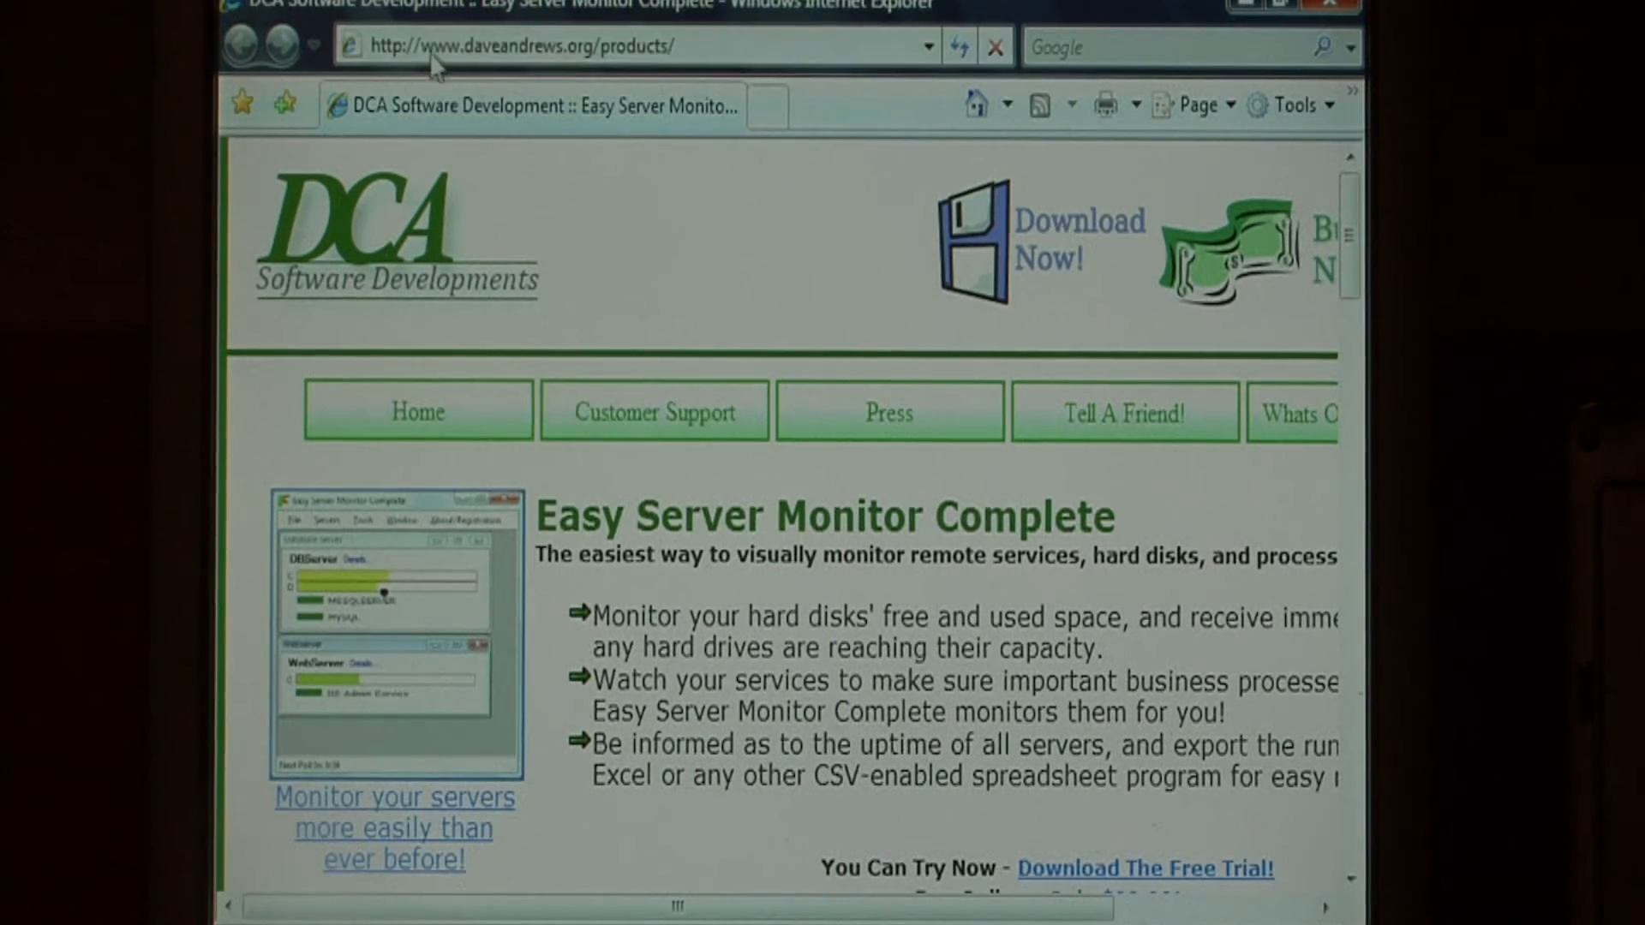
mouse_move(484, 31)
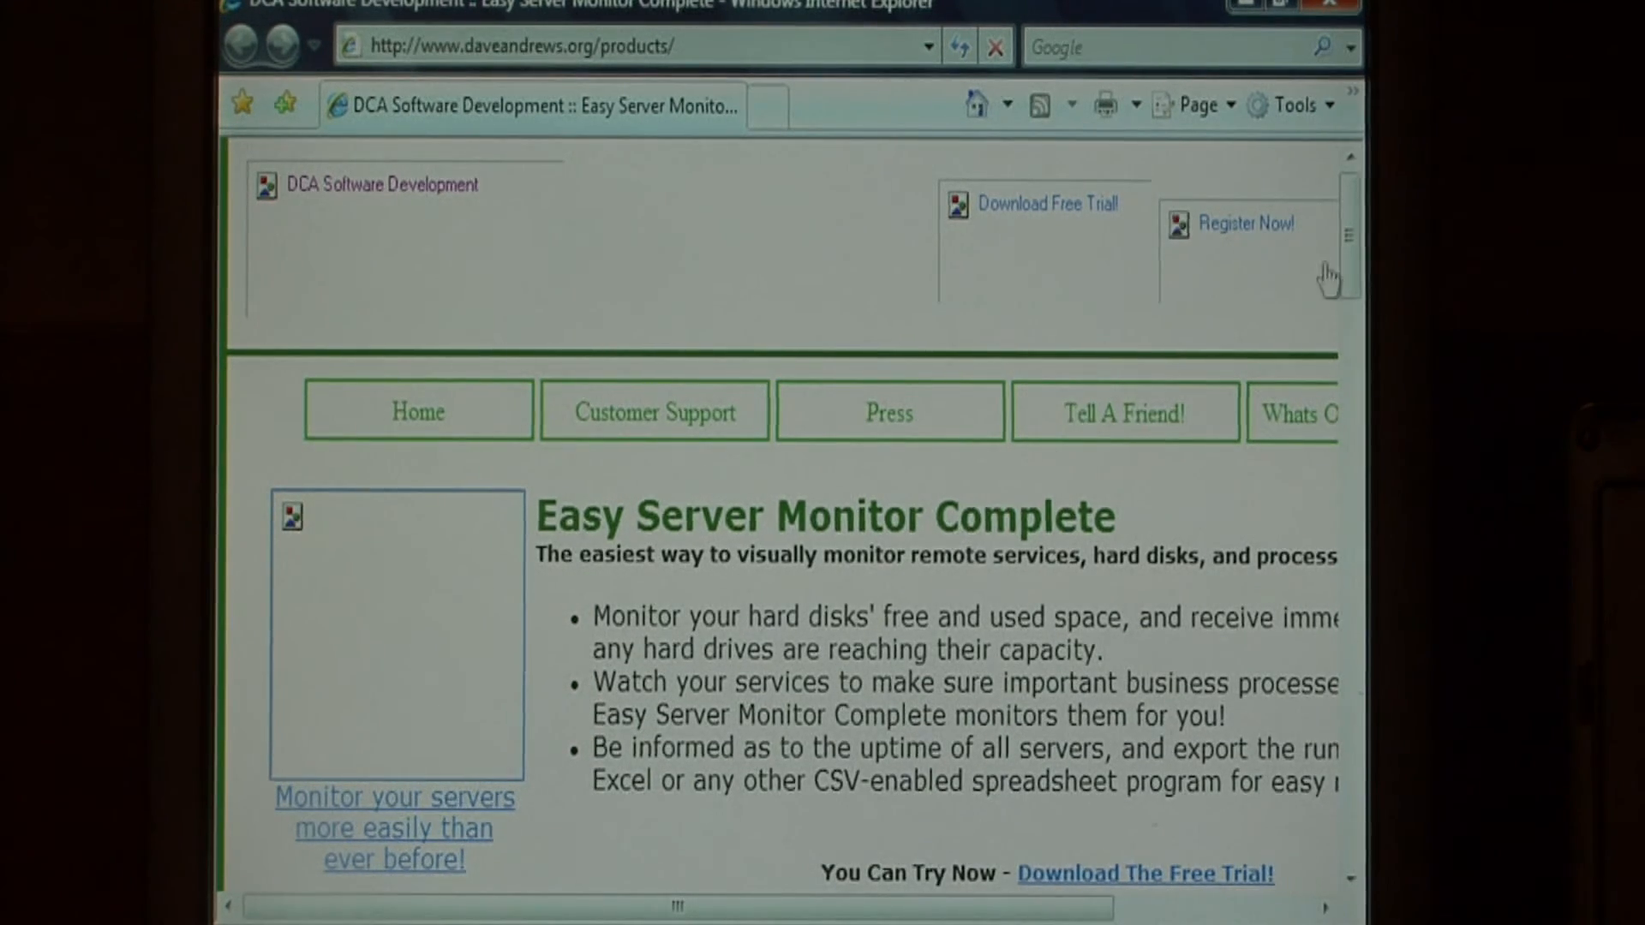
Scroll the reloaded DCA product page to see pictures replaced by empty placeholder boxes.
scroll(down, 3)
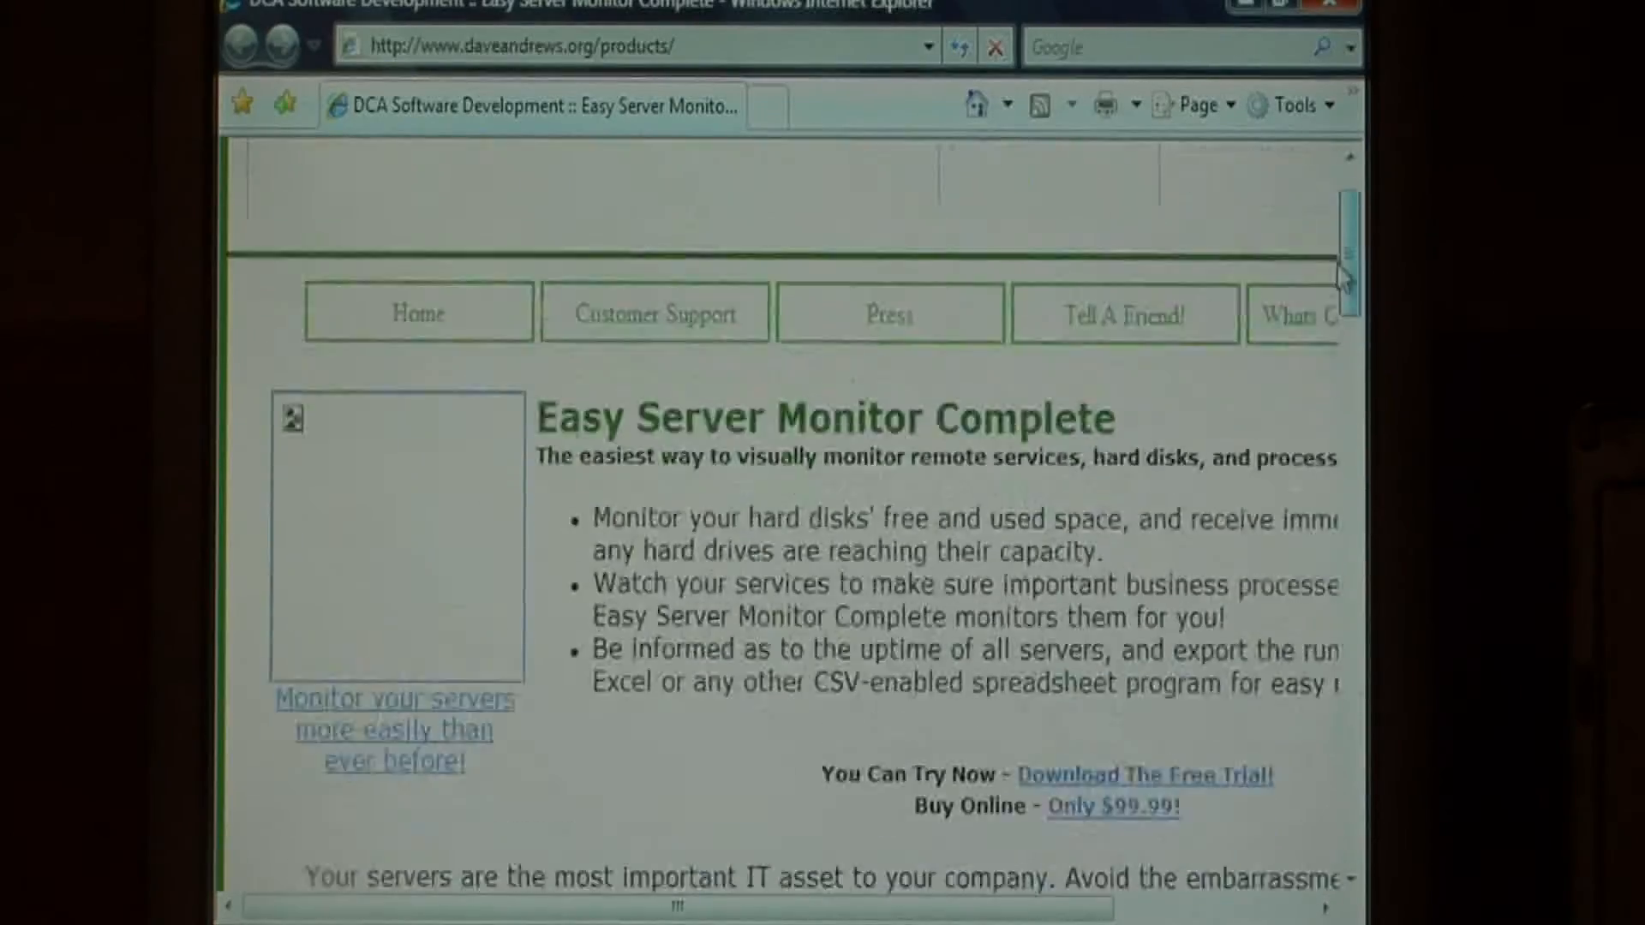
scroll(up, 3)
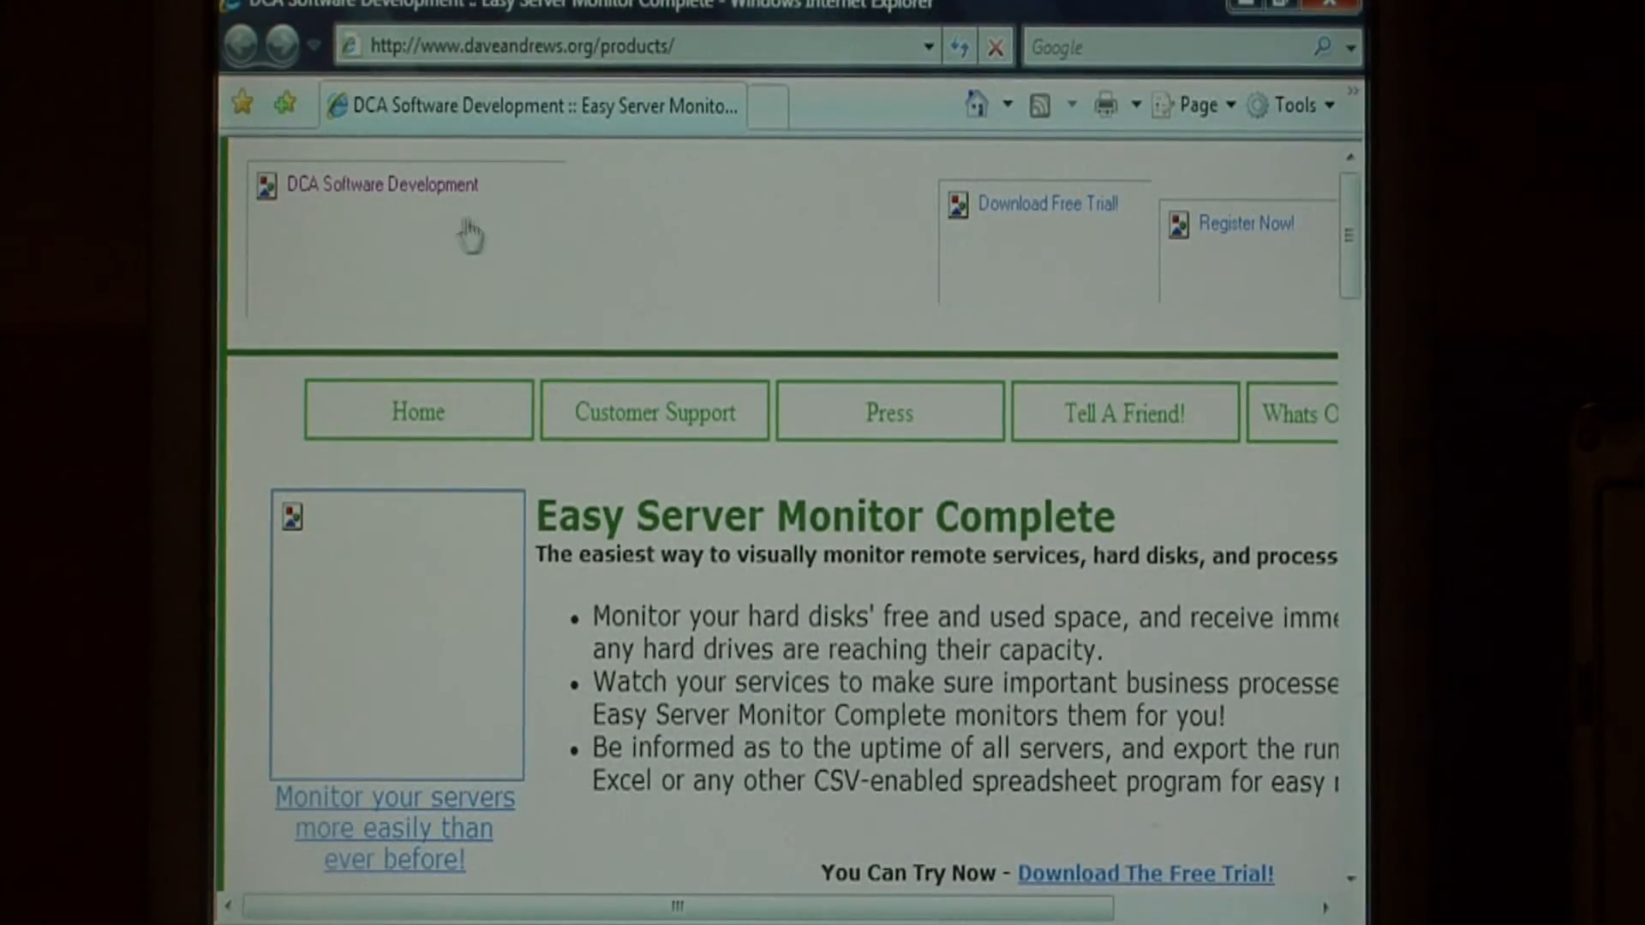
Show the DCA Software Developments logo via Show Picture while other images stay as placeholders.
right_click(430, 231)
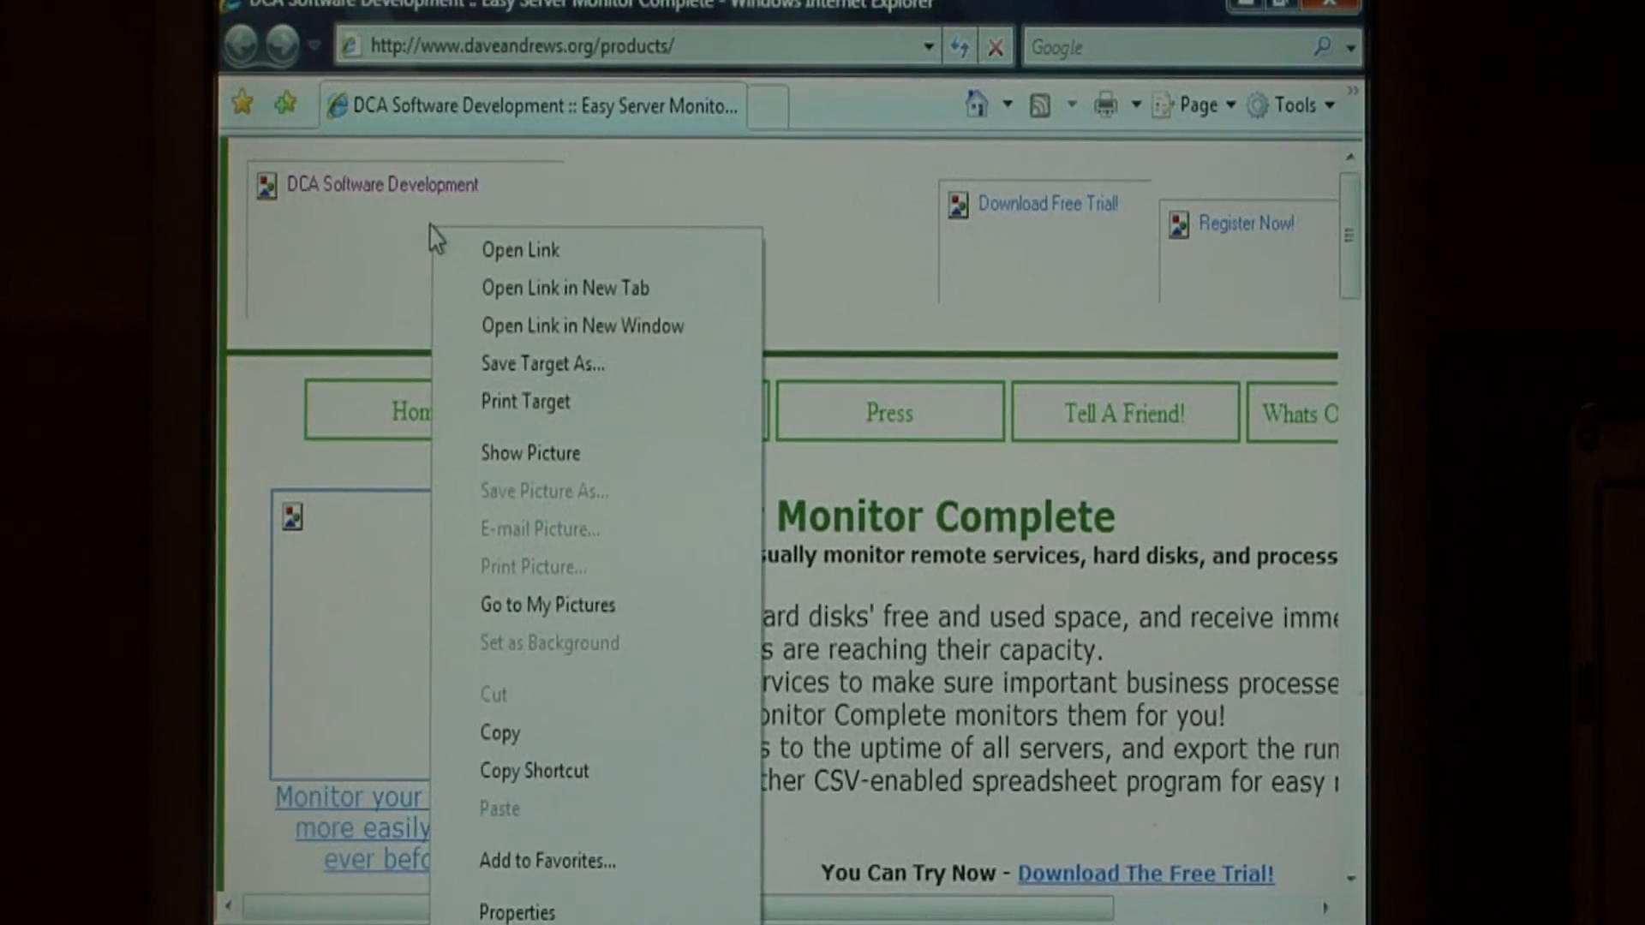
mouse_move(530, 461)
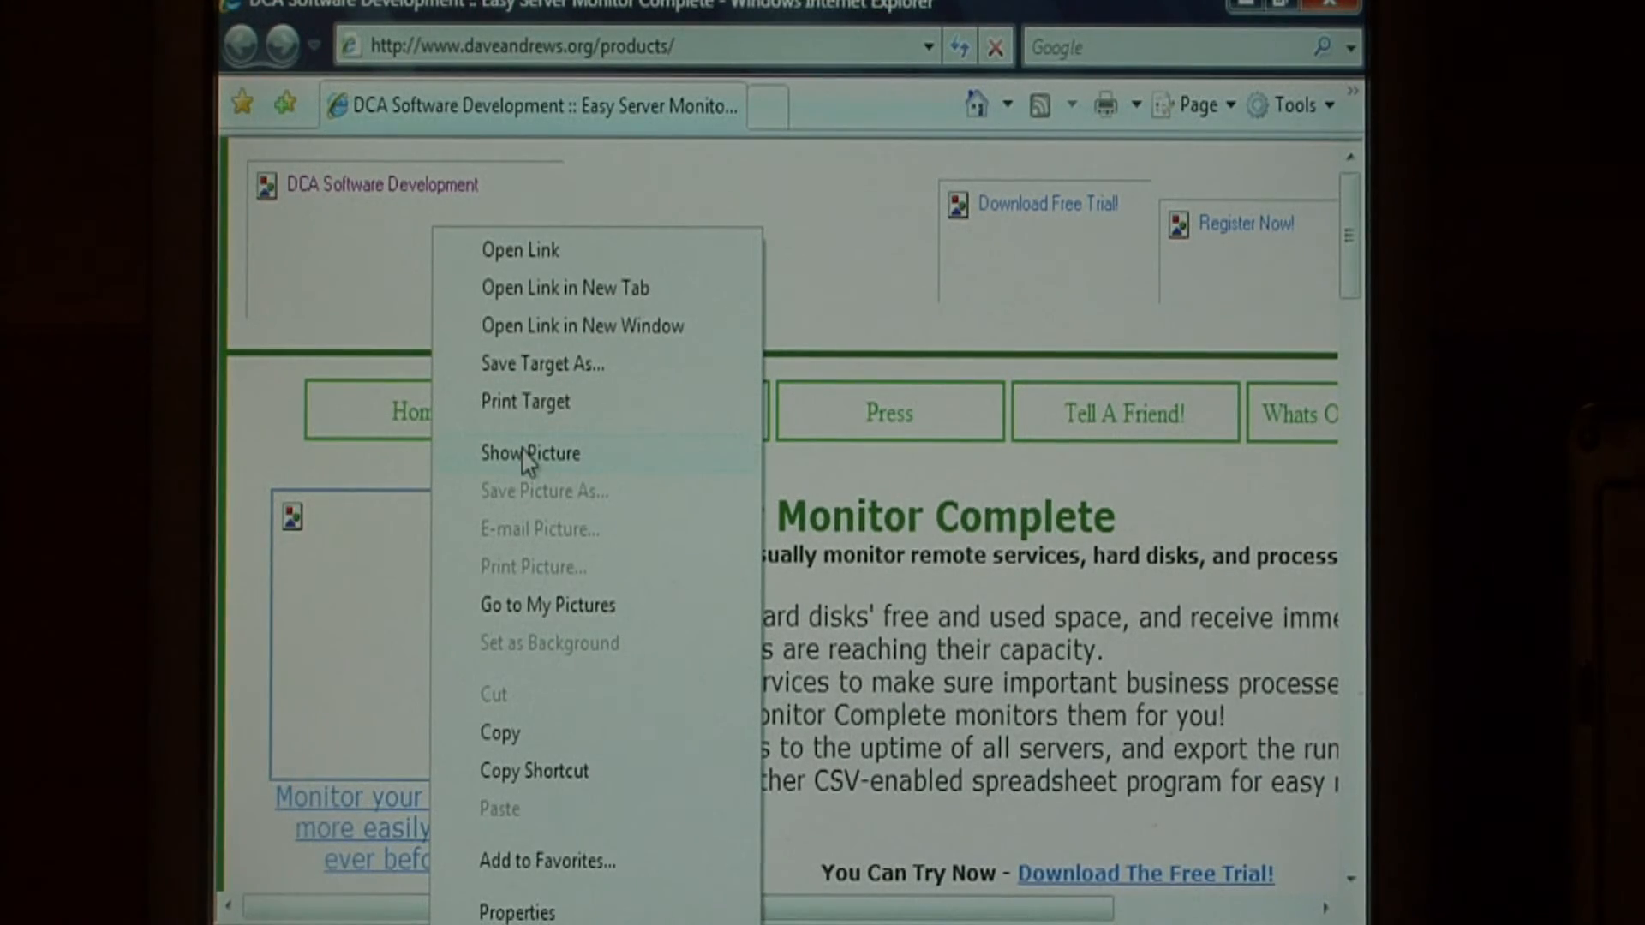
click(703, 293)
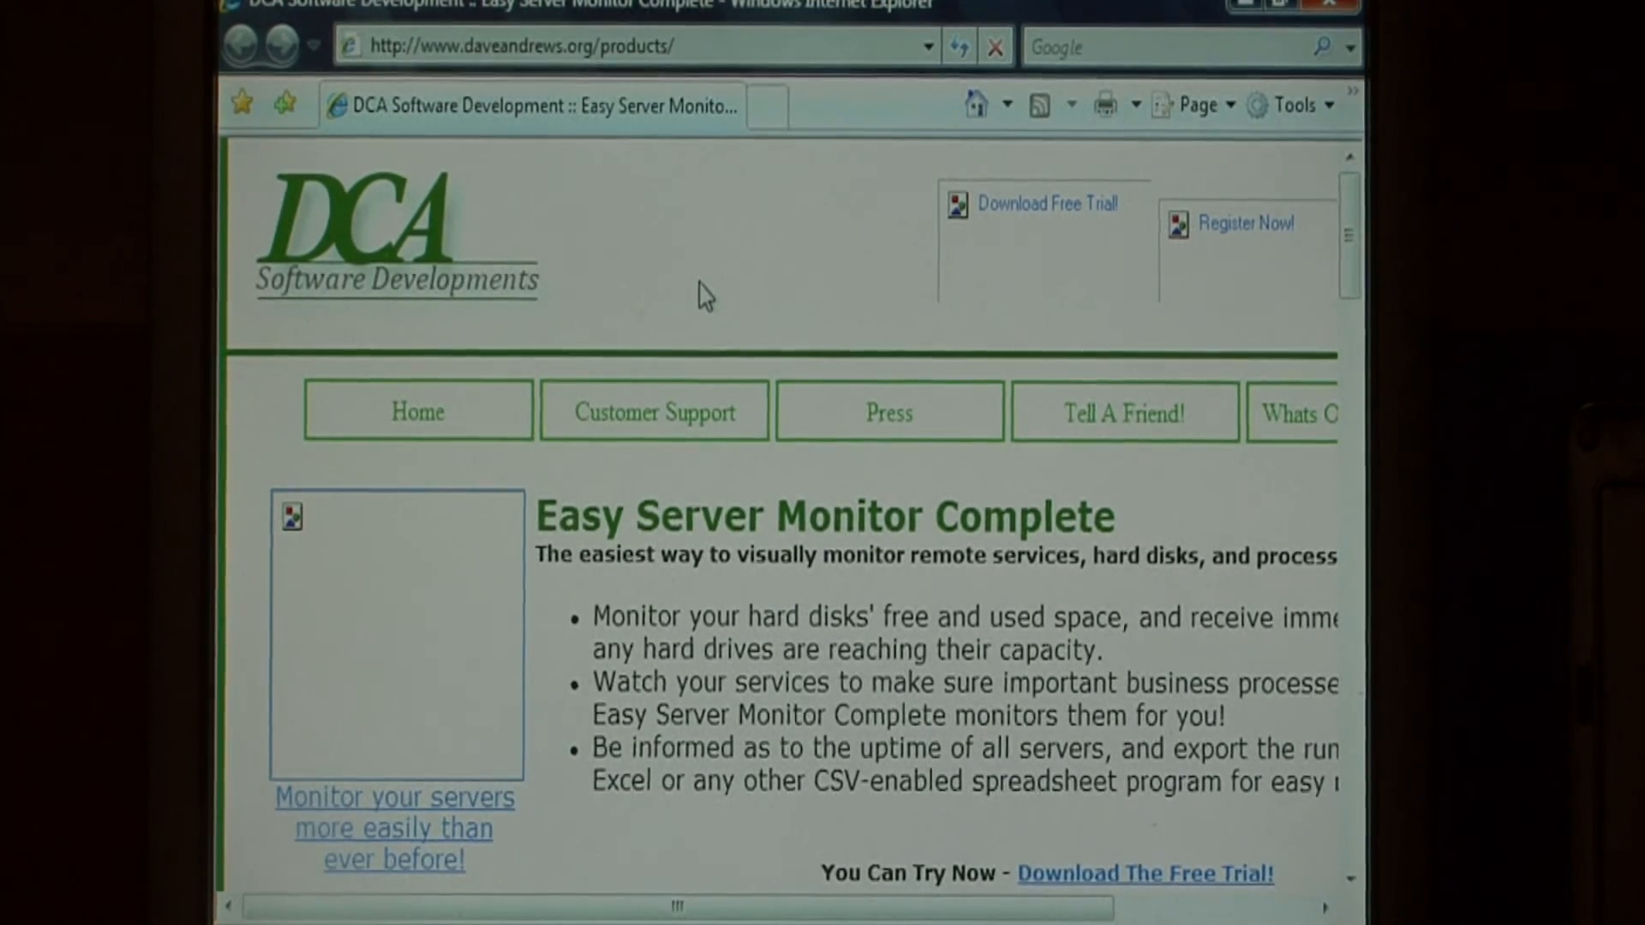